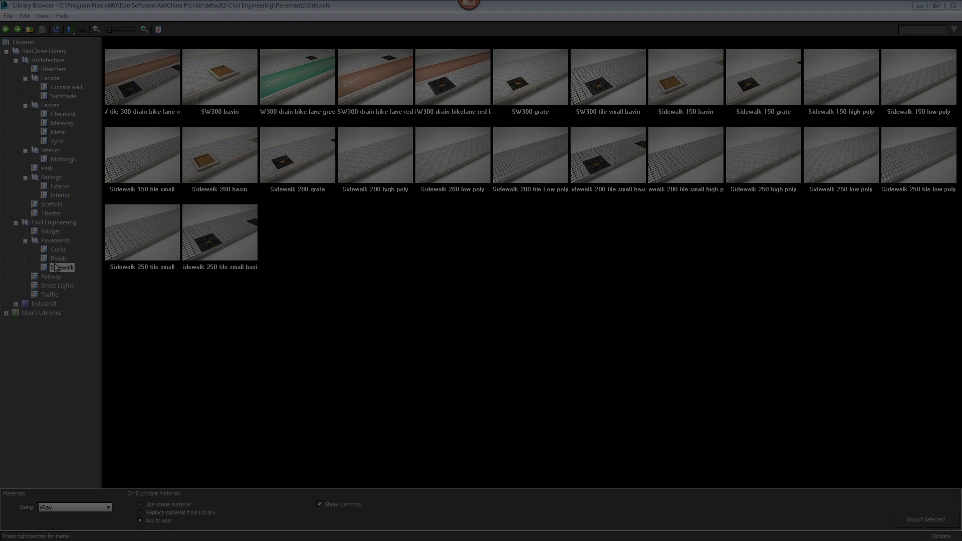
# - Browse the Curbs styles under Civil Engineering > Pavements in the Library Browser
pyautogui.click(58, 248)
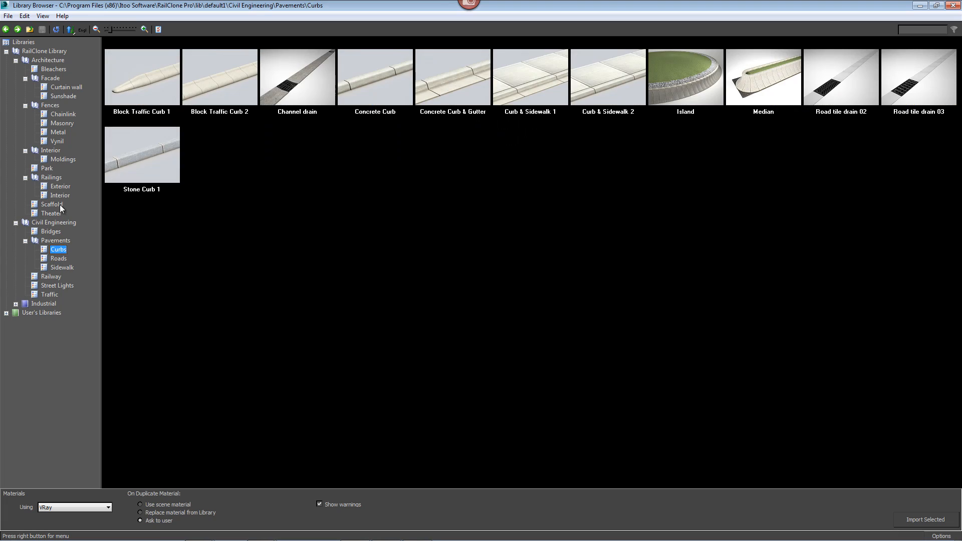
pyautogui.click(63, 158)
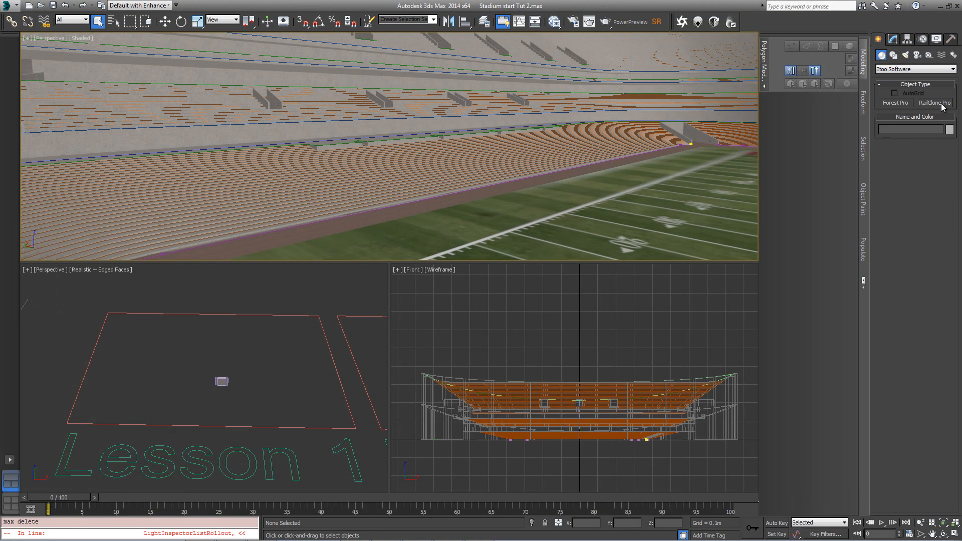
# - Create a RailClone Pro object and load a railing style from Architecture > Bleachers
pyautogui.click(935, 103)
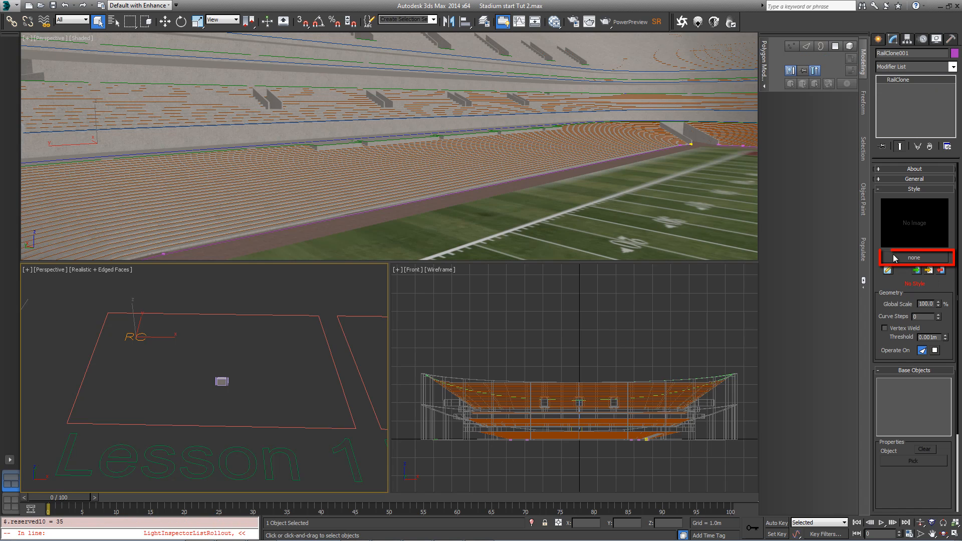
pyautogui.click(914, 257)
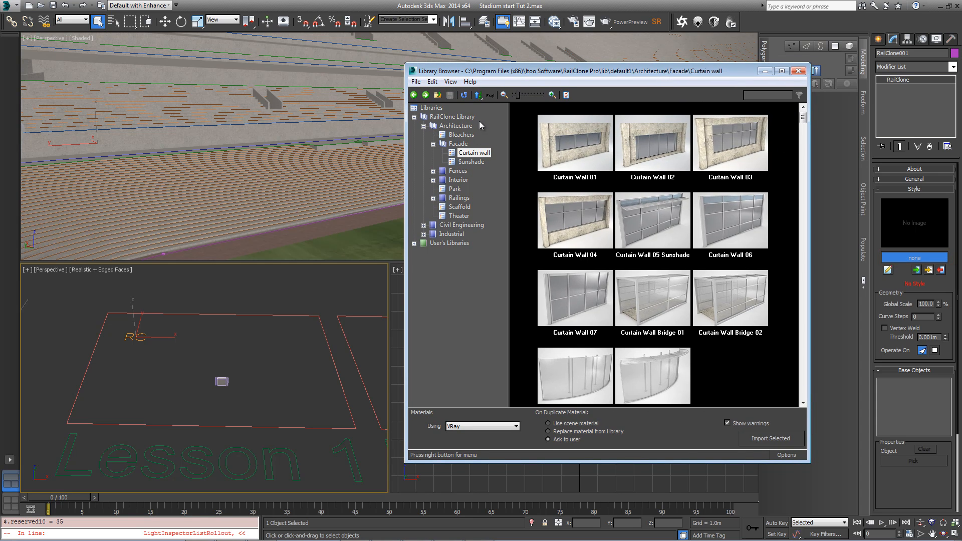
pyautogui.click(461, 134)
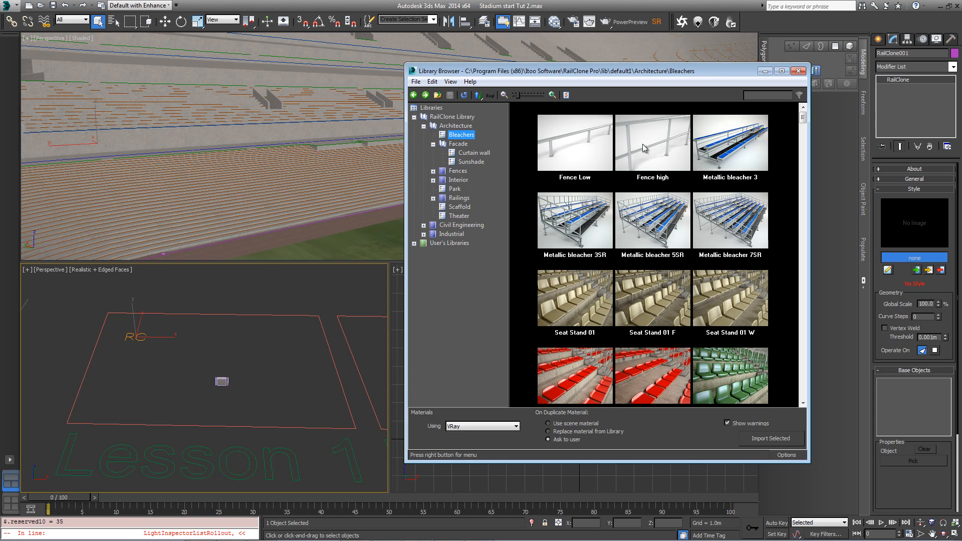
pyautogui.moveTo(661, 142)
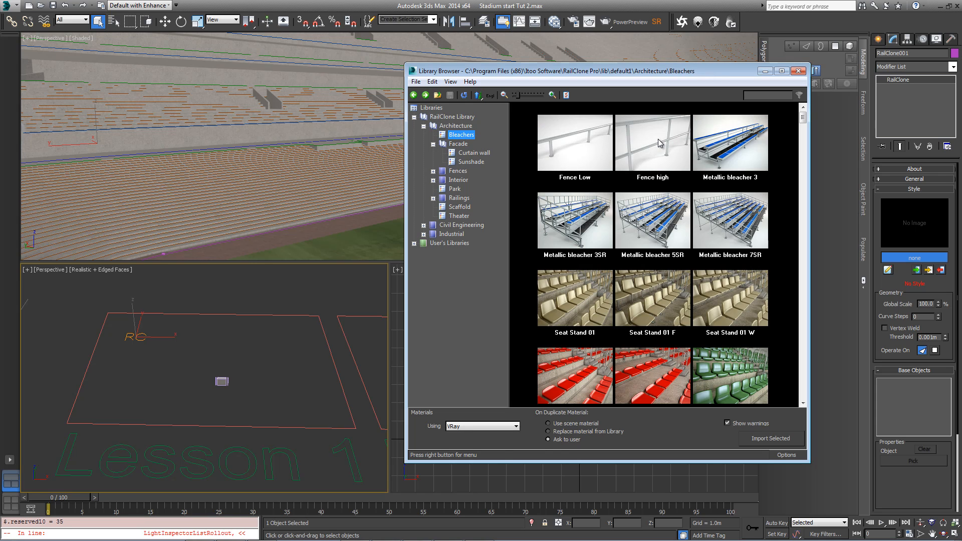
pyautogui.click(652, 142)
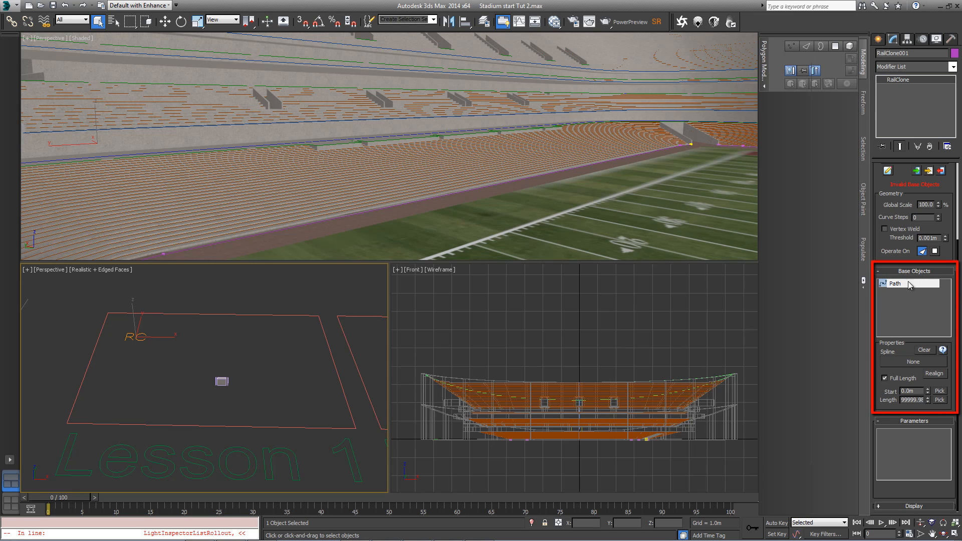
# - Assign the stand-tier spline as the railing's Path base object
pyautogui.click(894, 282)
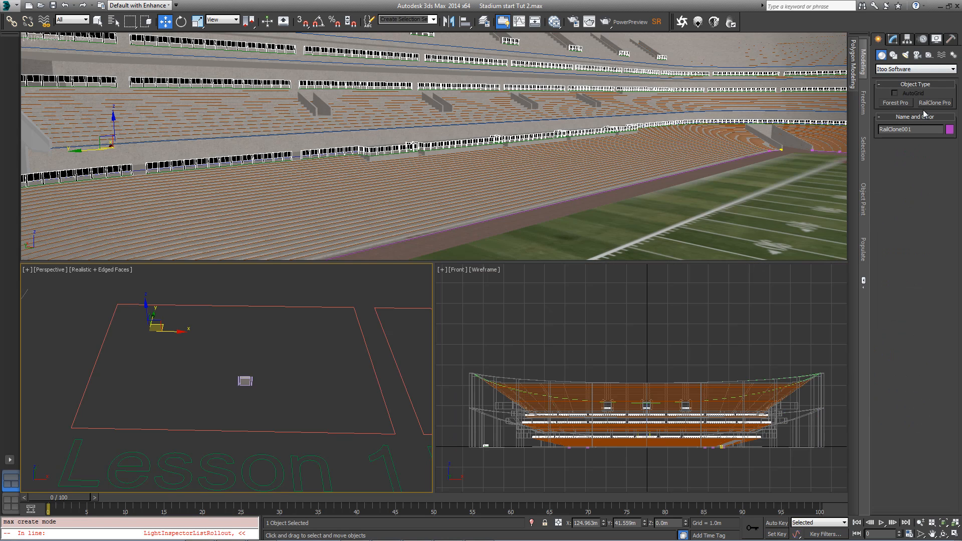
# - Create a second RailClone object and load the Fence Low style for Spline_Fence
pyautogui.click(936, 102)
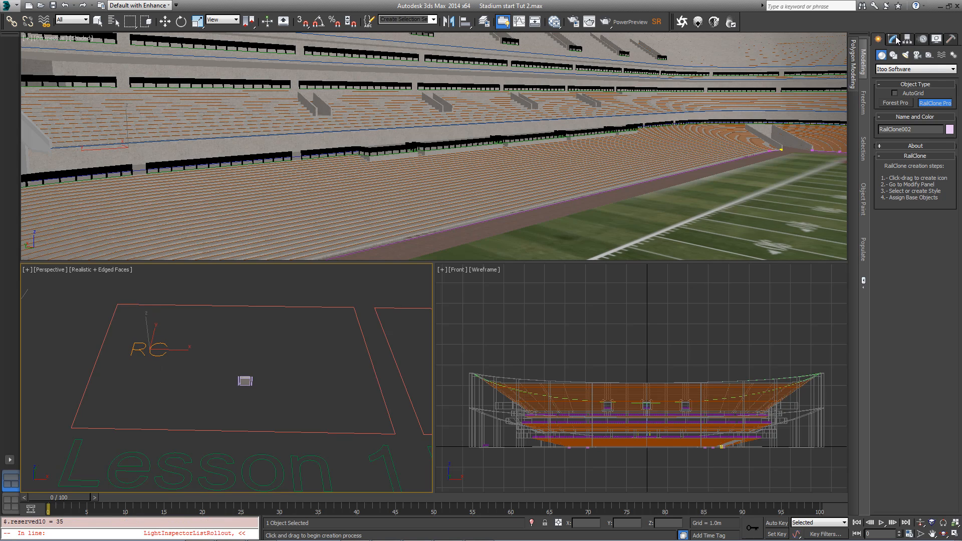
pyautogui.click(894, 39)
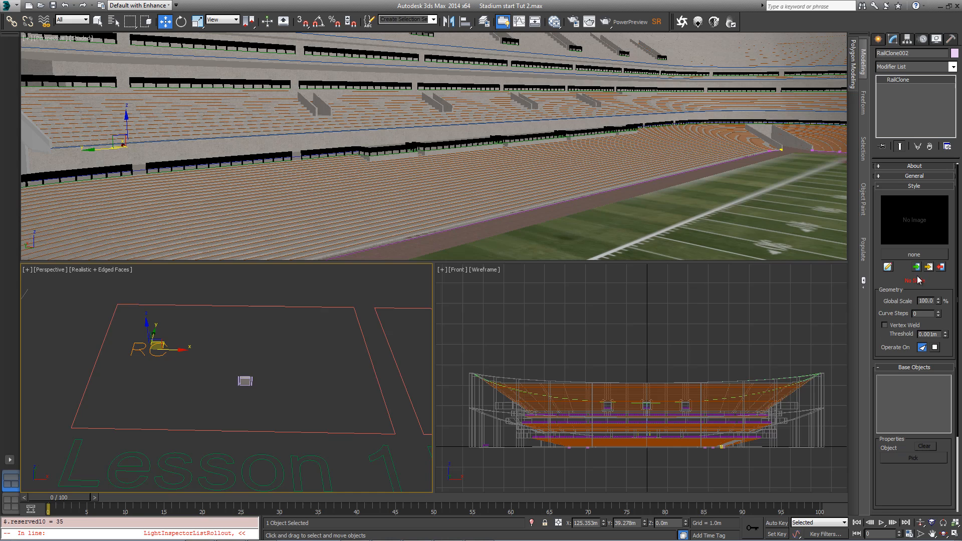
pyautogui.click(916, 266)
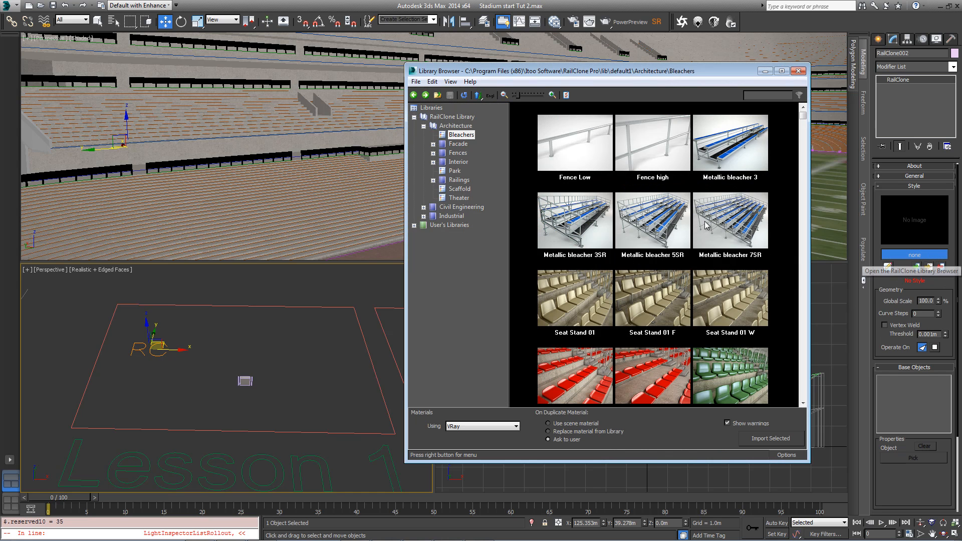
pyautogui.click(576, 142)
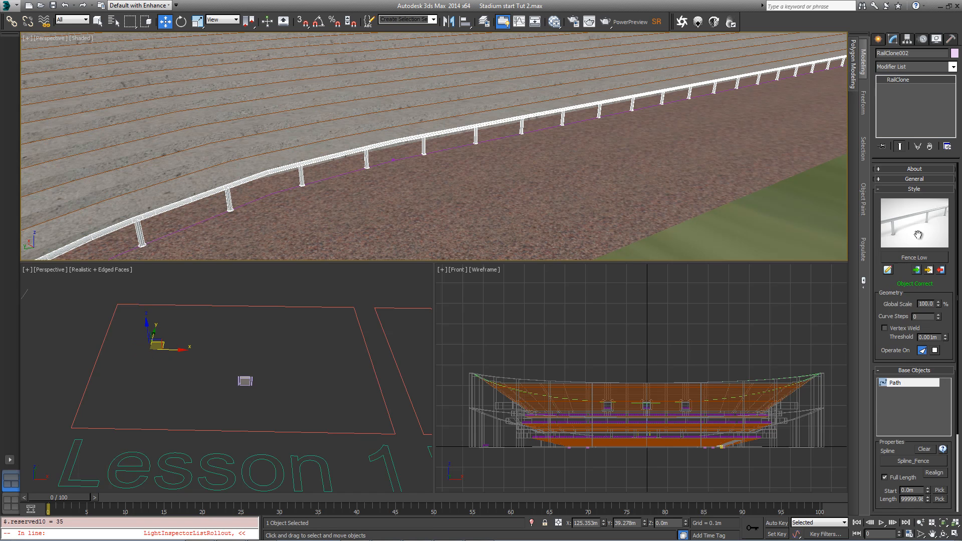
pyautogui.moveTo(902, 286)
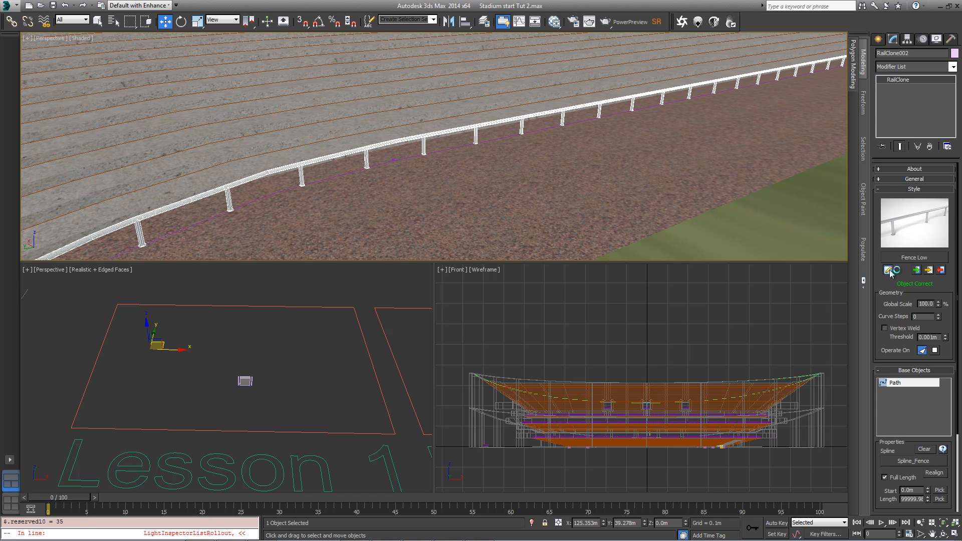
# - Edit the Fence Low style and drop a second Linear 1S generator into its graph
pyautogui.click(888, 270)
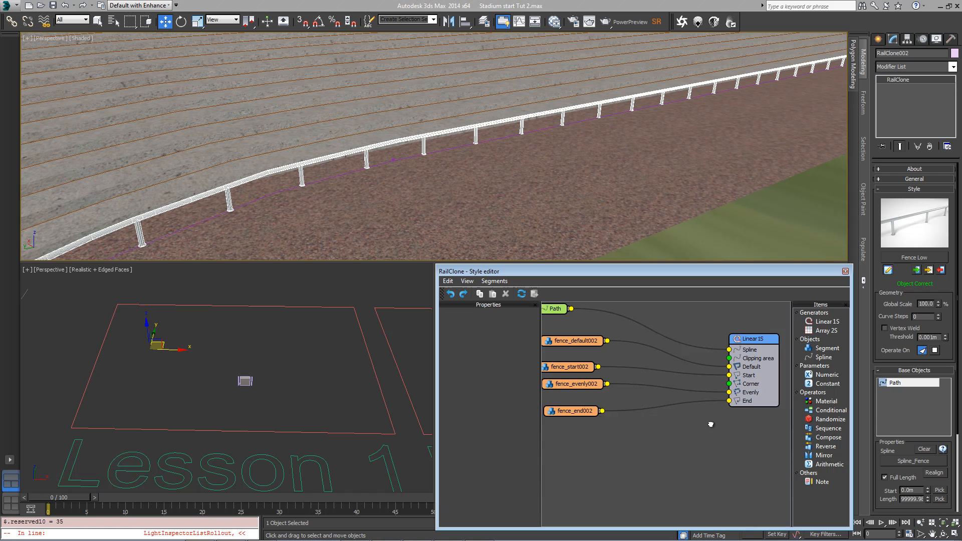
pyautogui.click(752, 338)
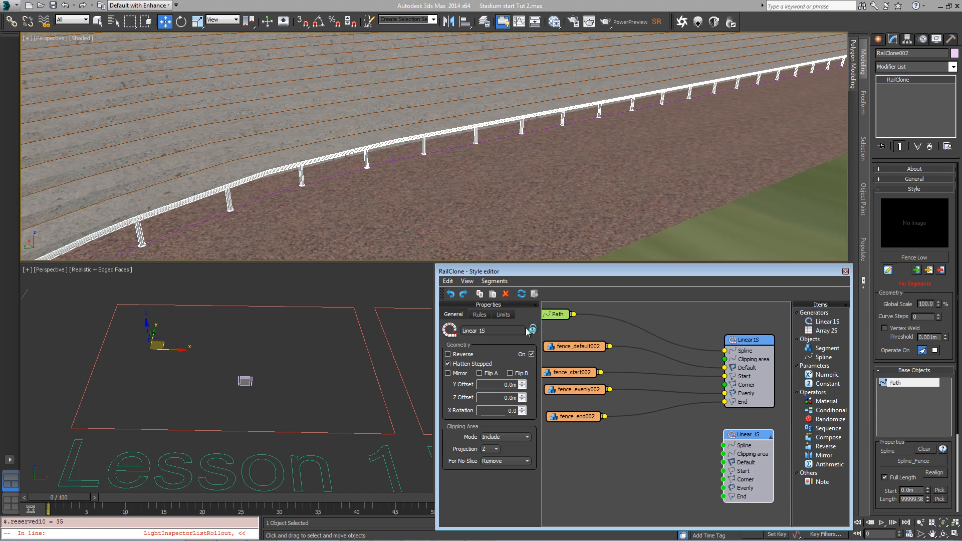
pyautogui.click(566, 318)
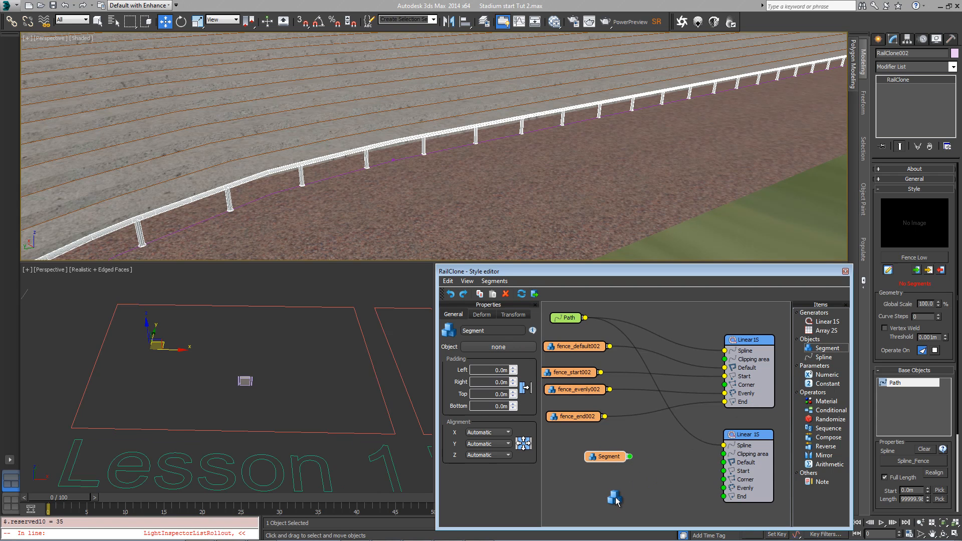
# - Add Segment nodes to the graph and assign the wallMid and WallLeft wall pieces
pyautogui.moveTo(614, 497); pyautogui.dragTo(769, 404)
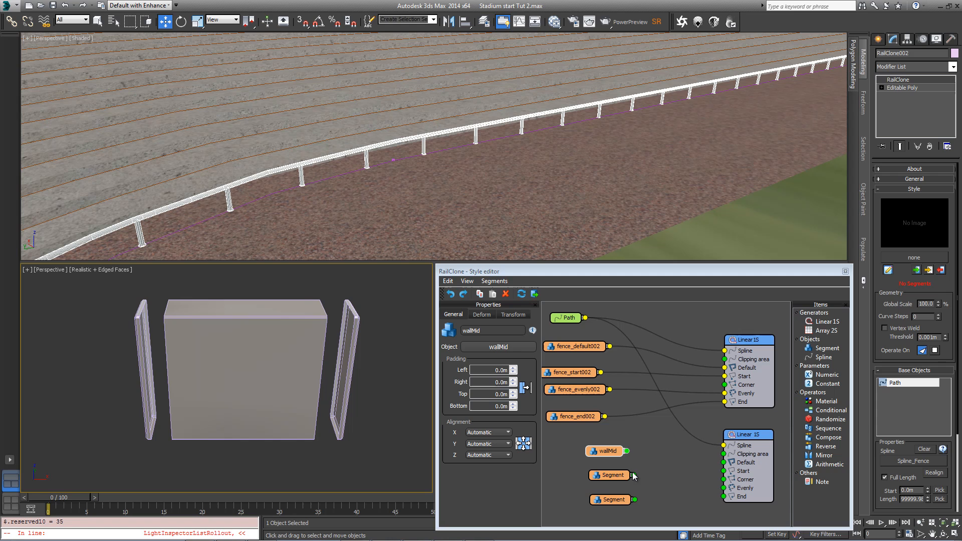
pyautogui.click(609, 475)
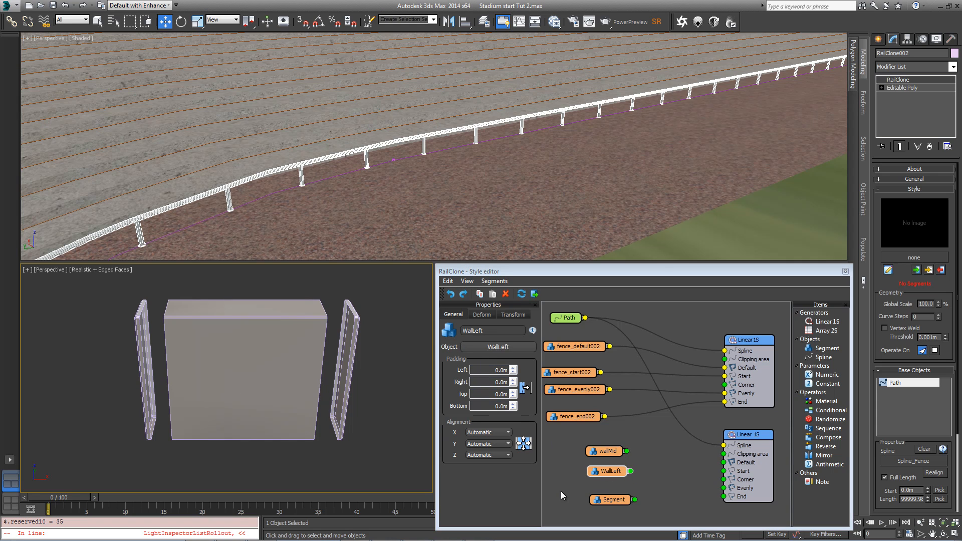
pyautogui.click(611, 499)
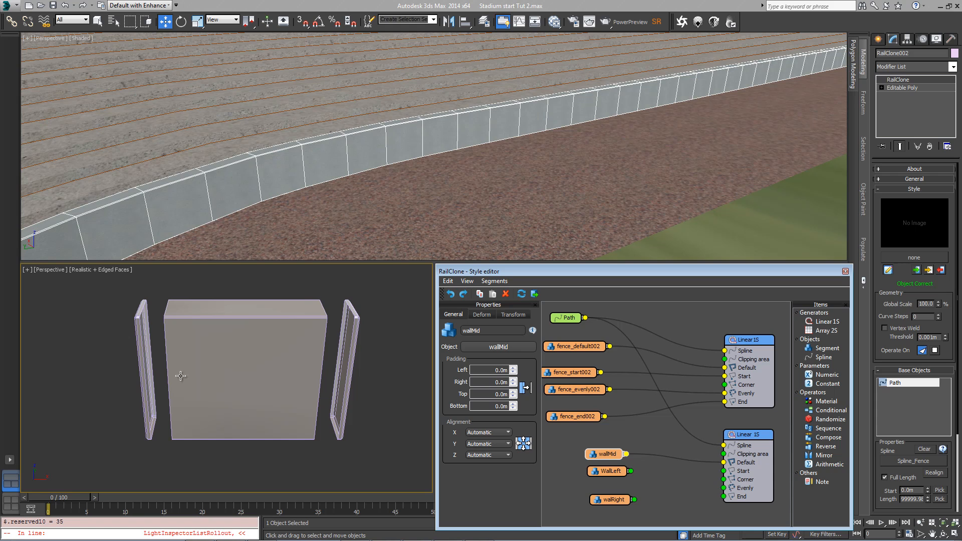
pyautogui.moveTo(730, 95)
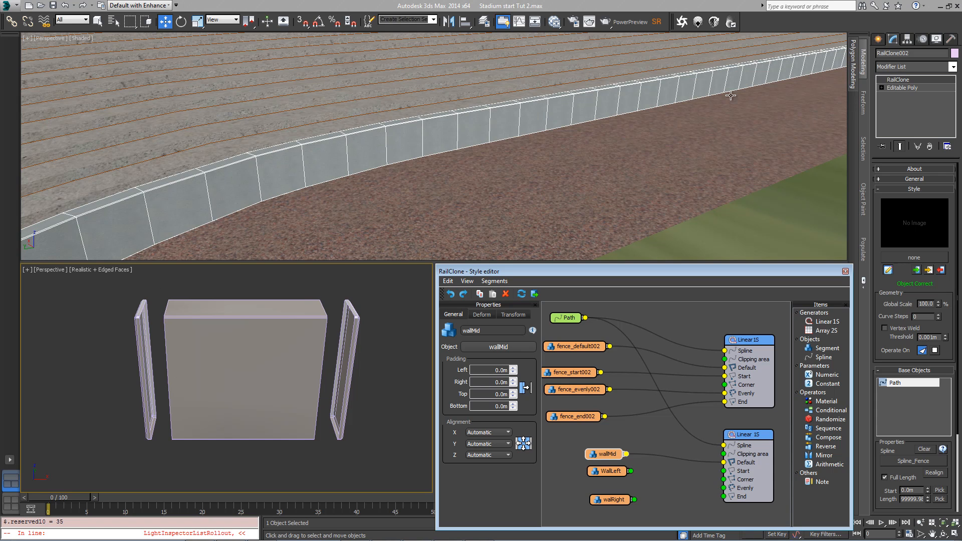
pyautogui.moveTo(243, 208)
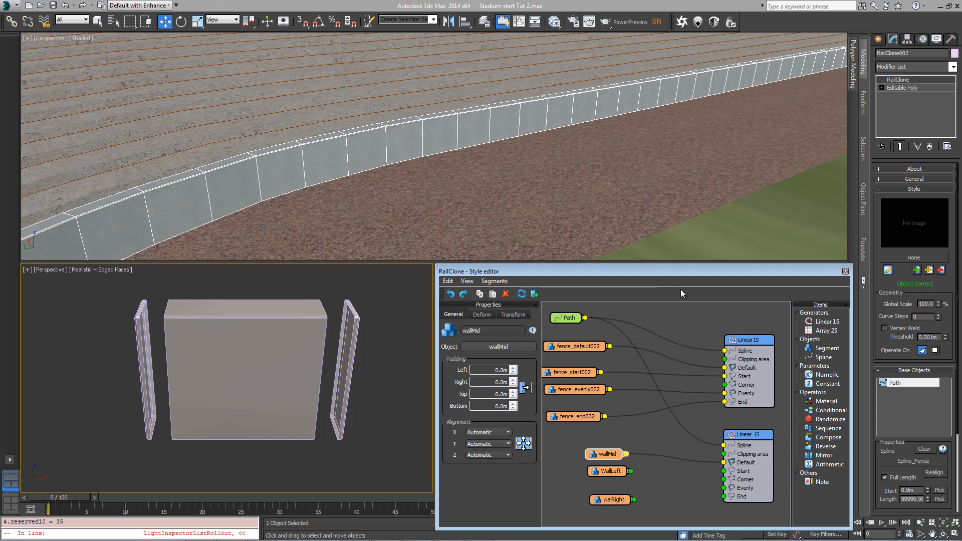
pyautogui.moveTo(311, 194)
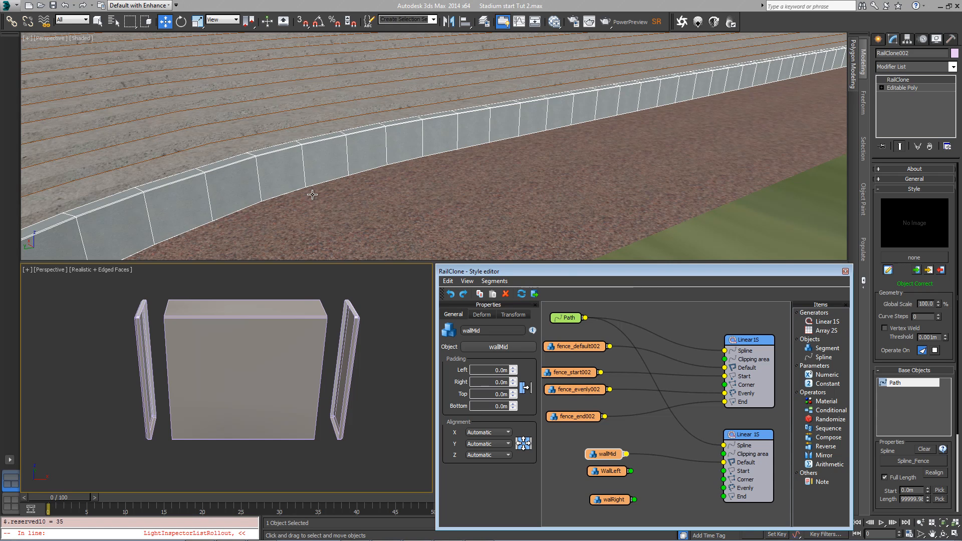
# - Feed wallMid into the wall generator and raise the railing generator's Z Offset onto the wall top
pyautogui.click(810, 338)
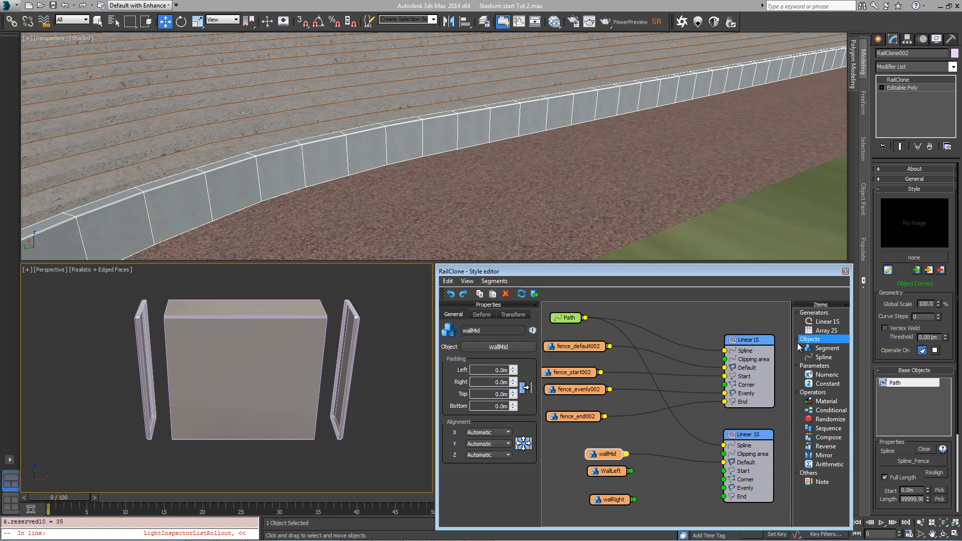
pyautogui.click(747, 339)
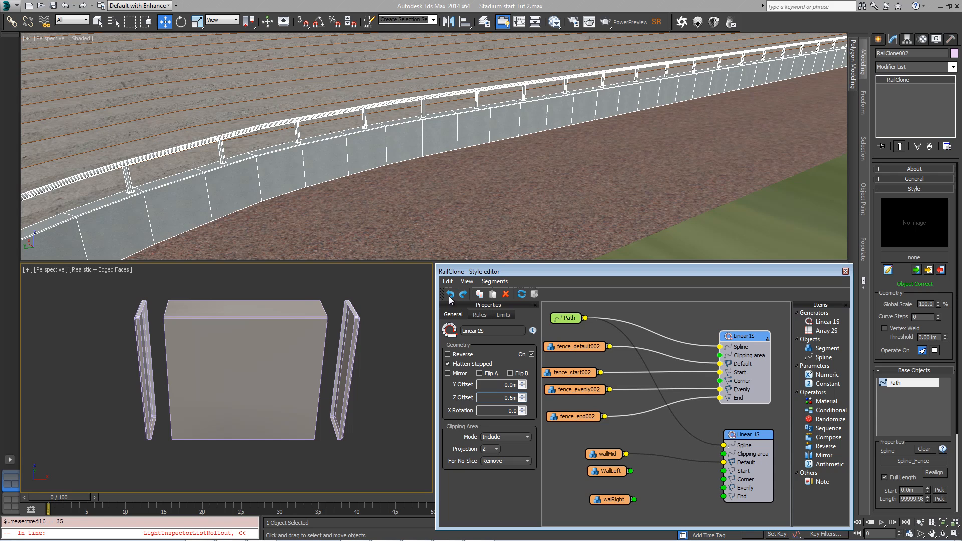
# - Review the wall segment nodes and place a Compose operator in the wall generator graph
pyautogui.click(605, 454)
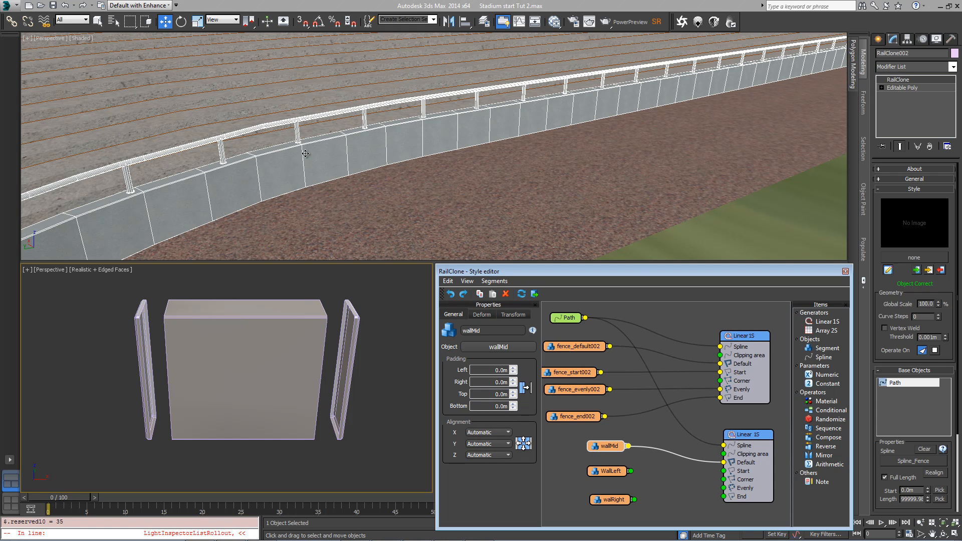
pyautogui.moveTo(325, 167)
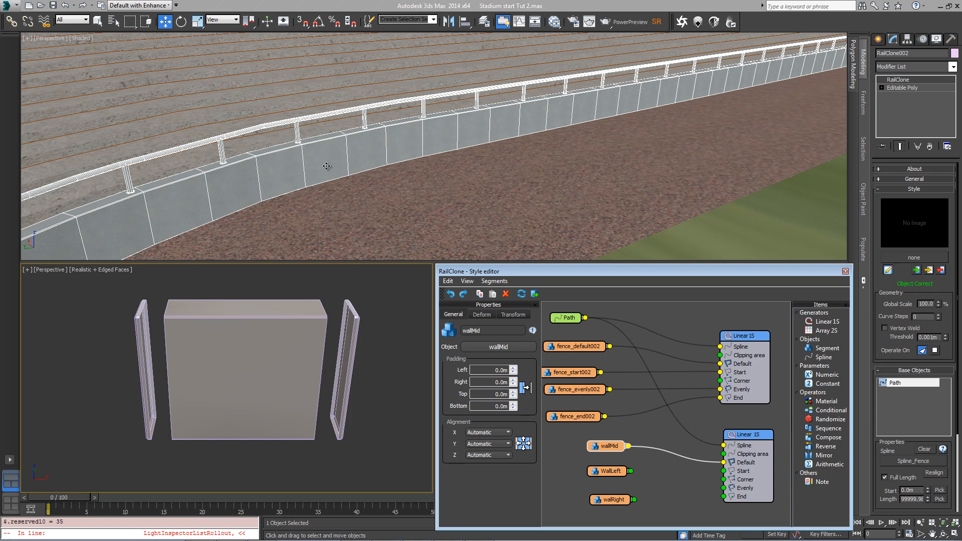
pyautogui.click(607, 471)
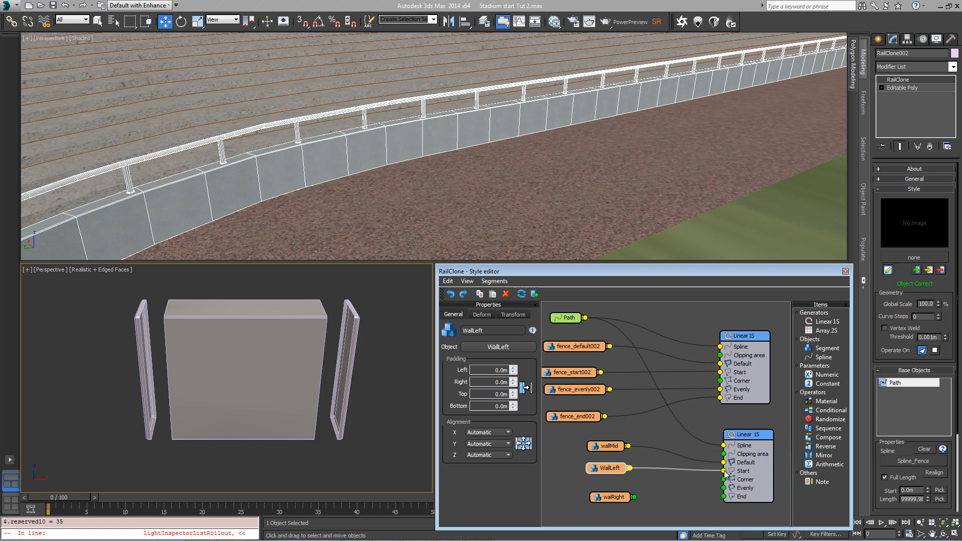
pyautogui.click(610, 496)
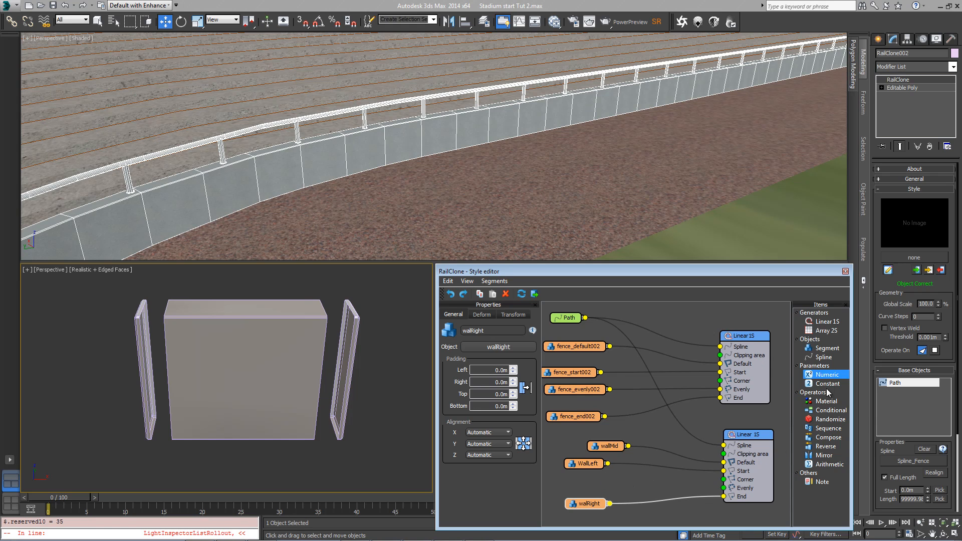
pyautogui.click(829, 437)
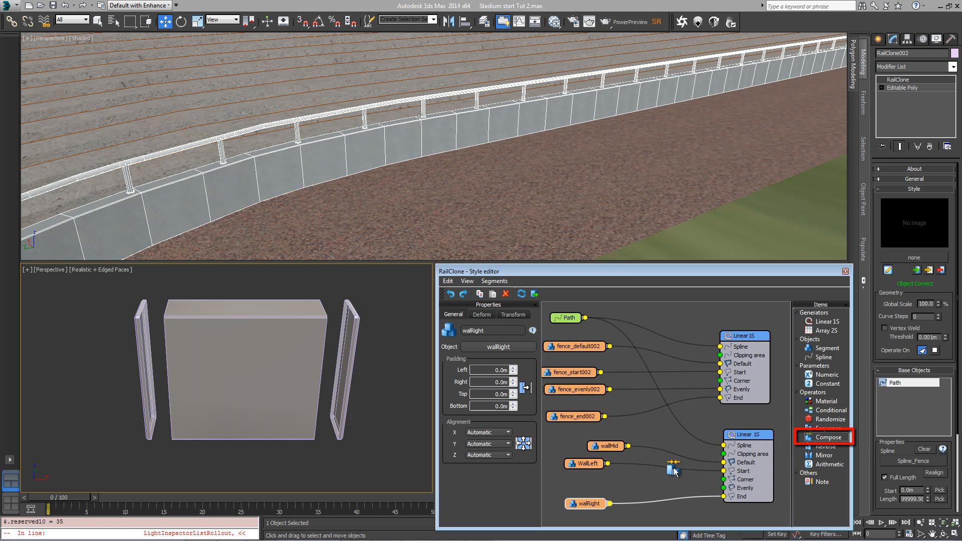
pyautogui.click(828, 437)
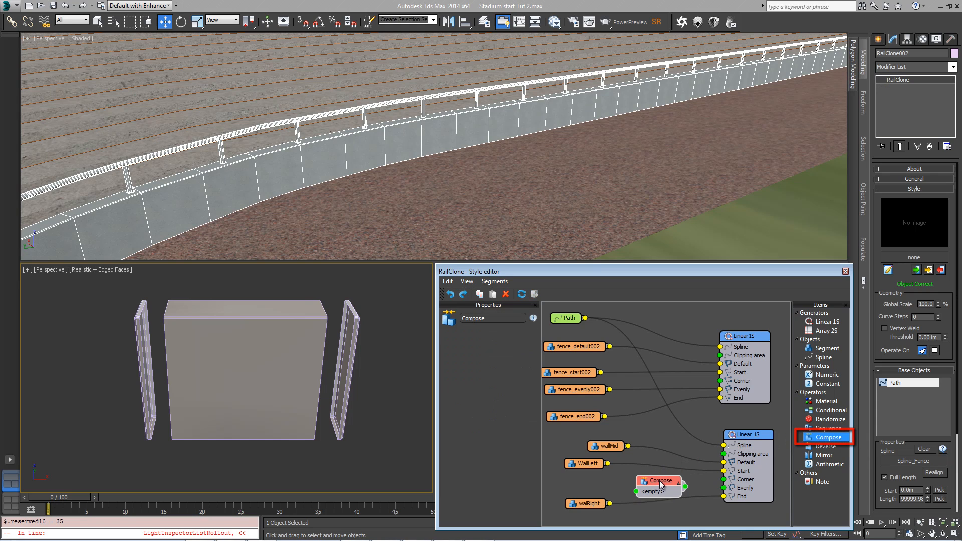
# - Wire walRight and WallLeft into the Compose operator's inputs
pyautogui.click(586, 503)
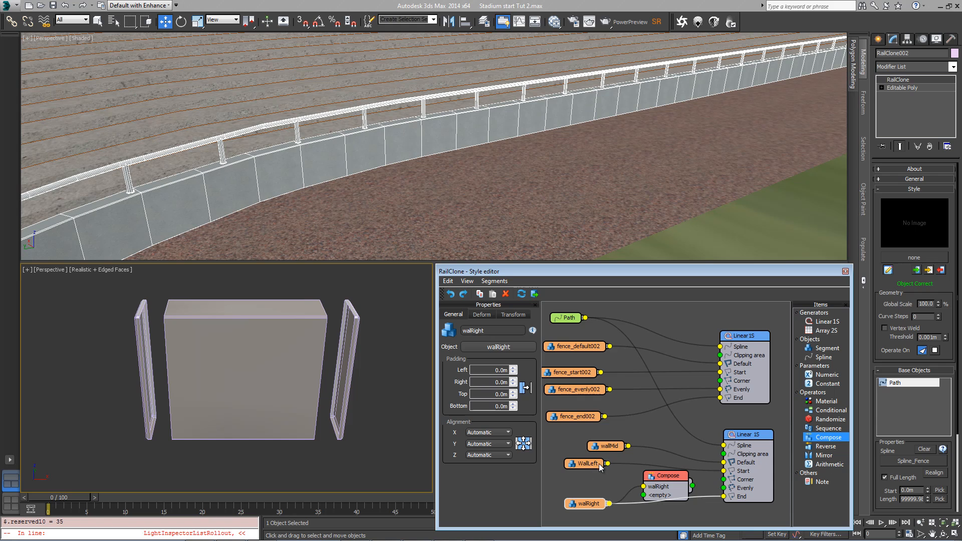
pyautogui.click(583, 463)
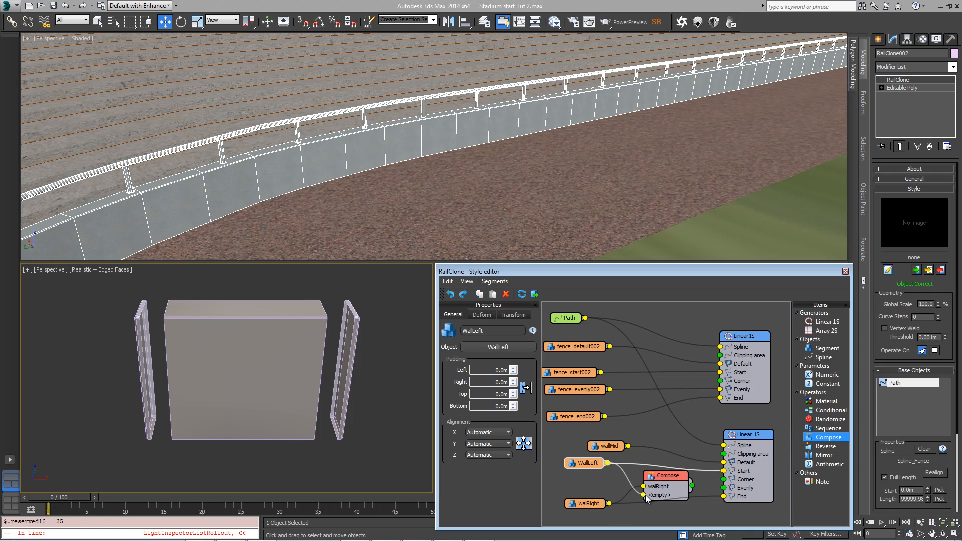
pyautogui.click(662, 475)
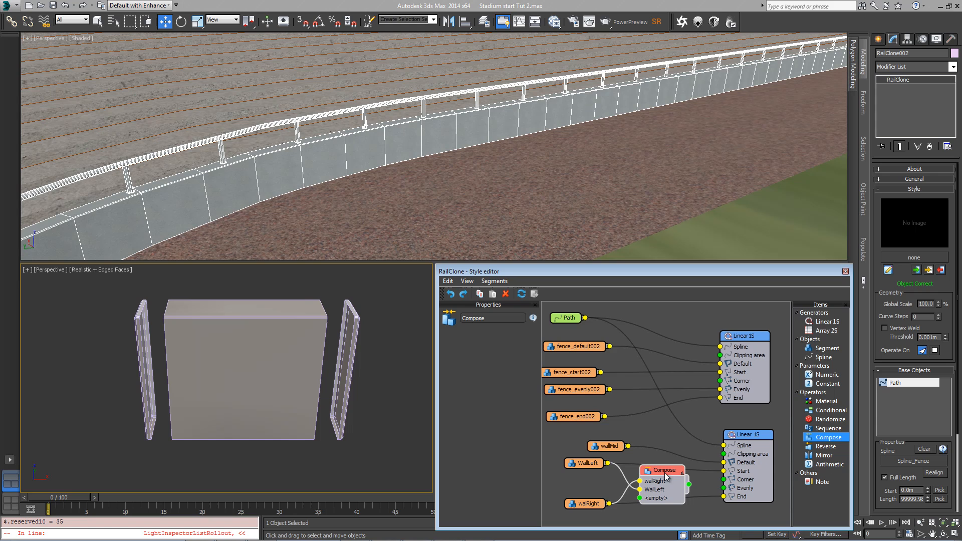
pyautogui.moveTo(730, 489)
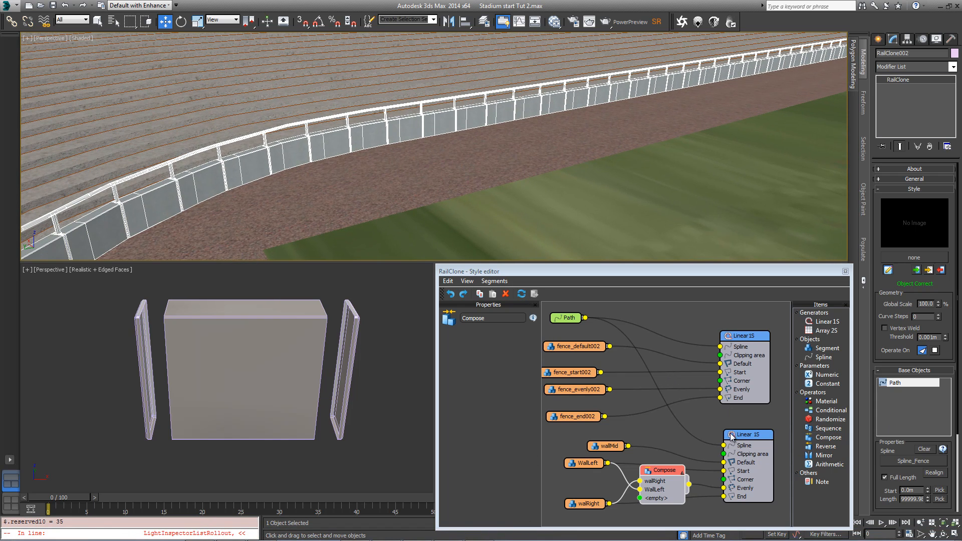
# - Select the lower Linear 1S generator and show its Rules Evenly Distance setting
pyautogui.click(747, 429)
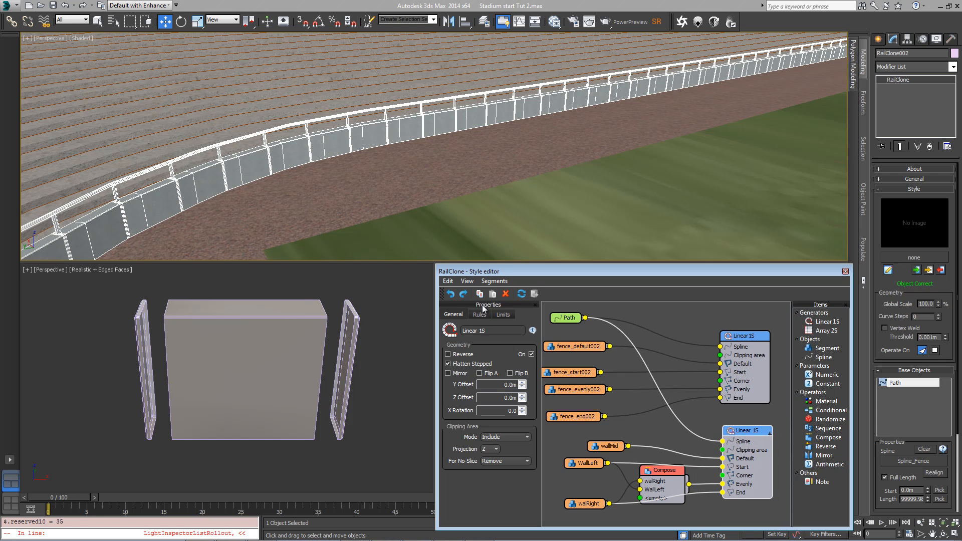
pyautogui.click(479, 314)
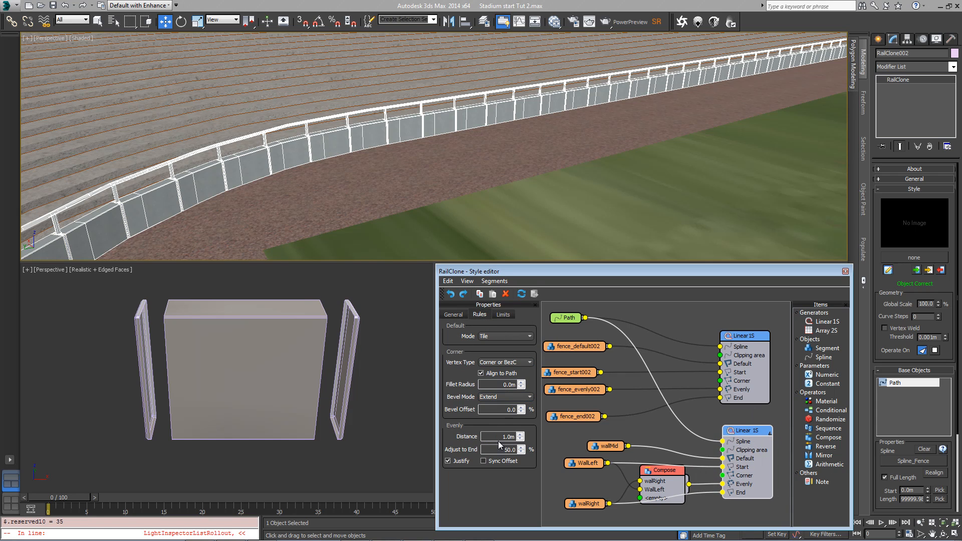
pyautogui.click(500, 437)
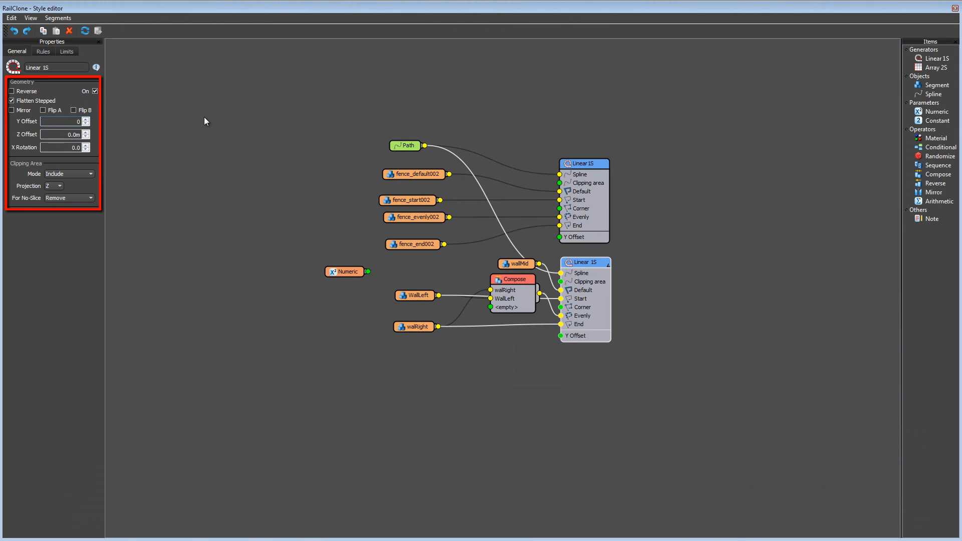
# - Enter the Evenly Distance value and select the Numeric parameter node driving the offsets
pyautogui.write('1.0m')
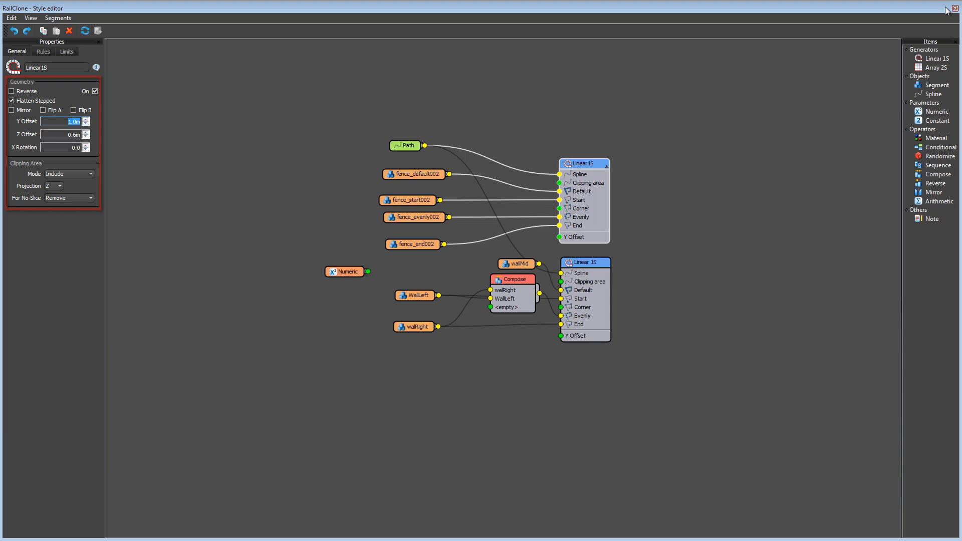
pyautogui.click(347, 270)
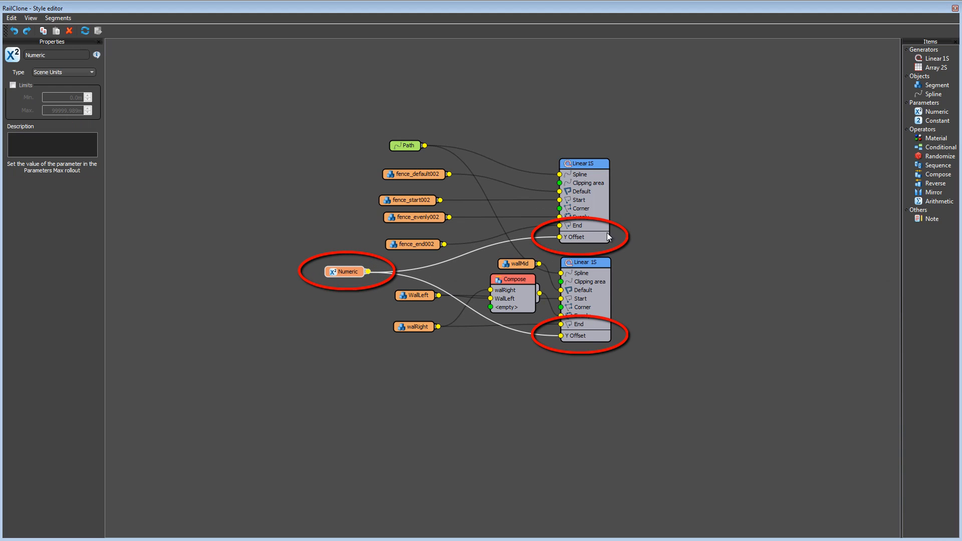
pyautogui.moveTo(585, 346)
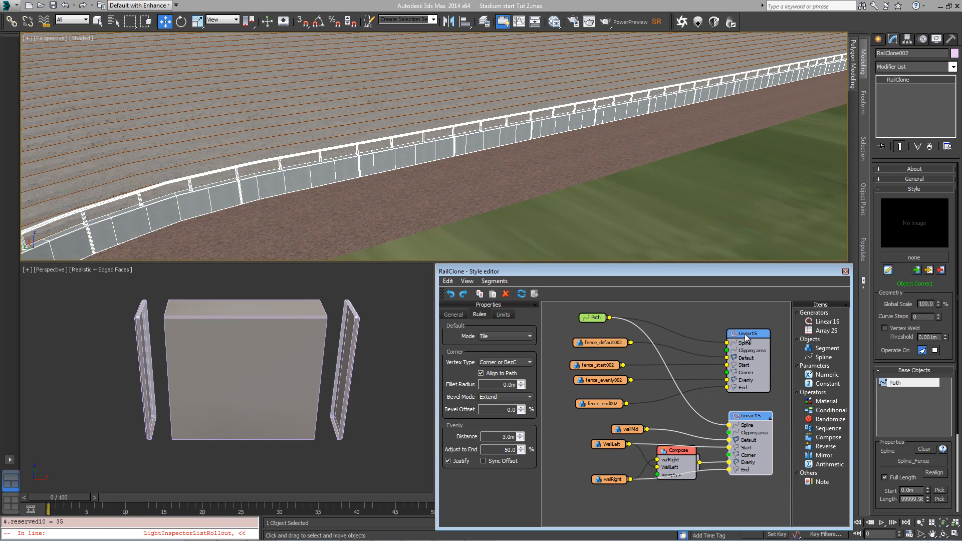
pyautogui.moveTo(761, 385)
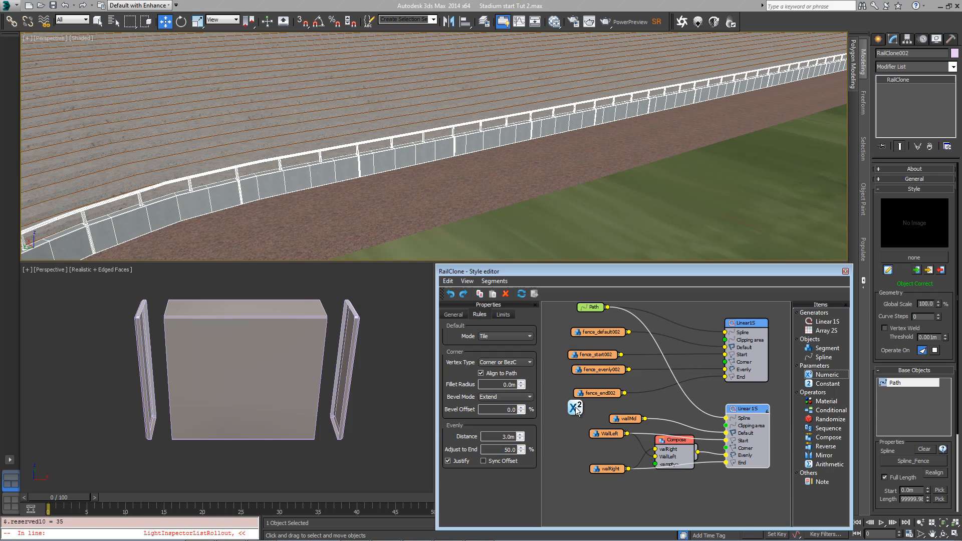
# - Place a Numeric node and expand both Linear 1S generators so their Y Offset inputs can be wired
pyautogui.click(572, 407)
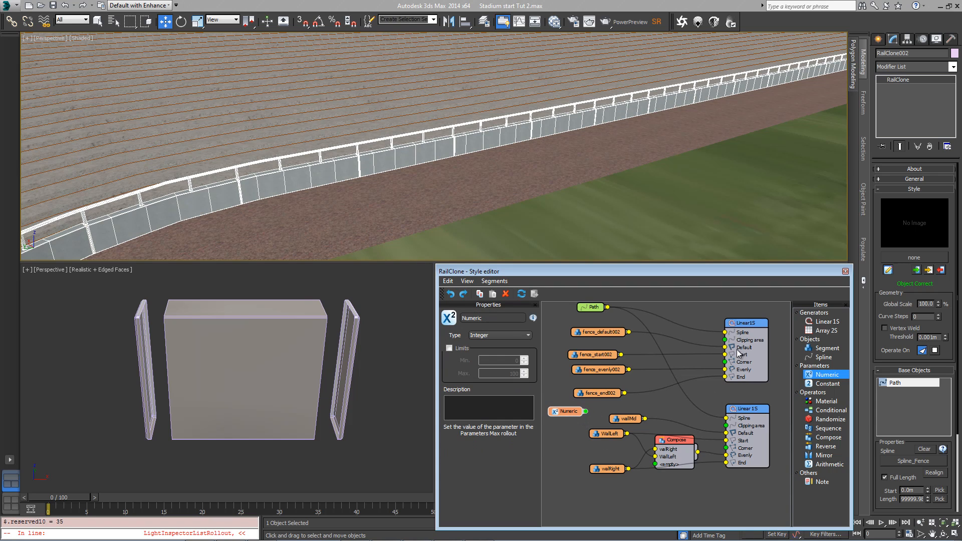
pyautogui.rightClick(746, 323)
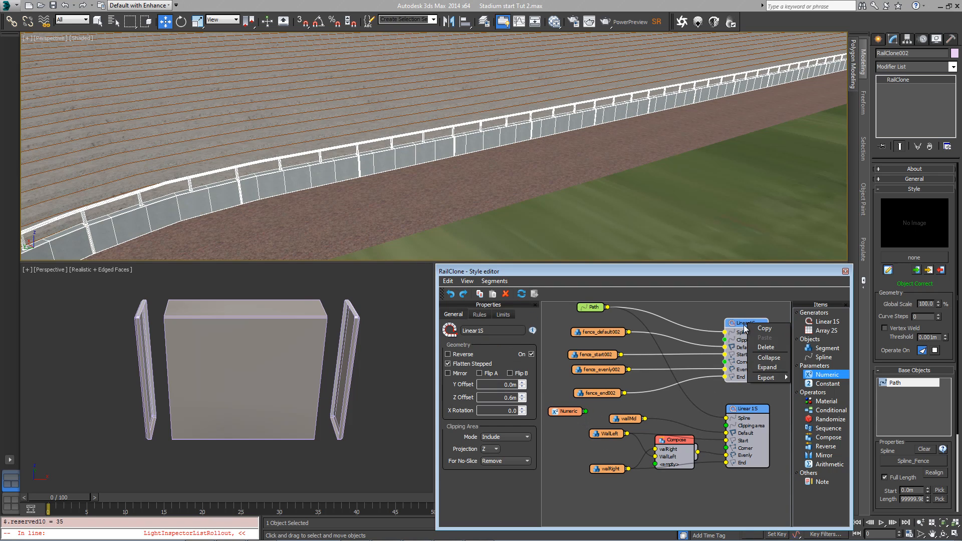
pyautogui.moveTo(767, 377)
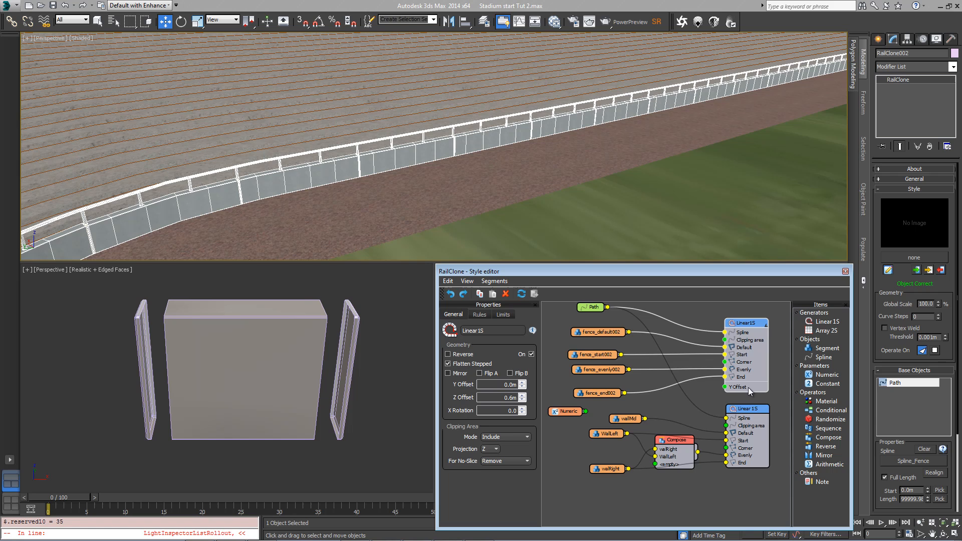
pyautogui.click(479, 313)
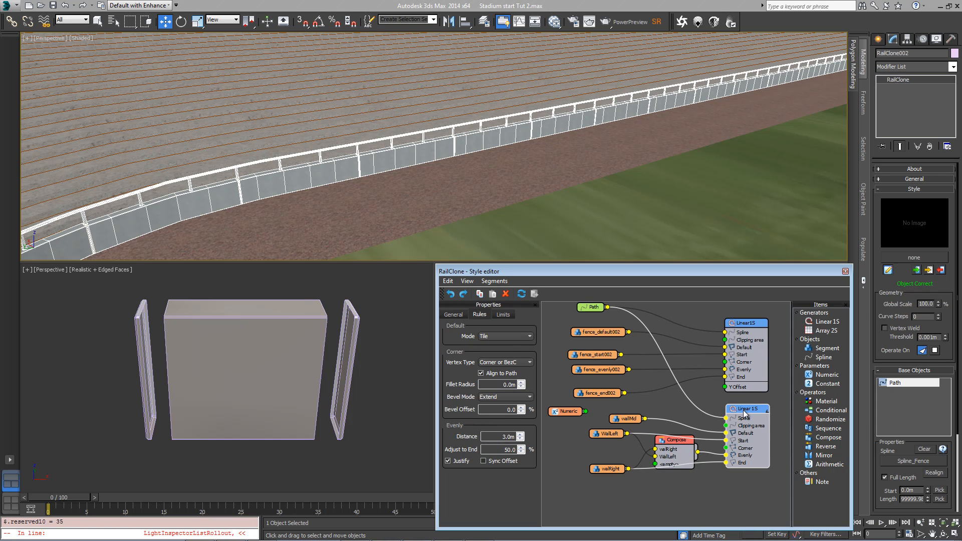
pyautogui.rightClick(747, 409)
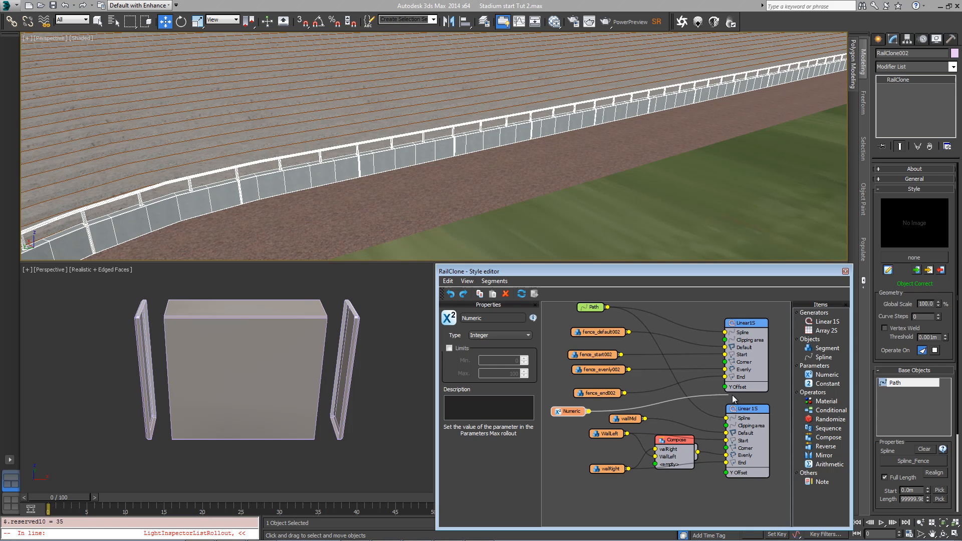
pyautogui.moveTo(591, 417)
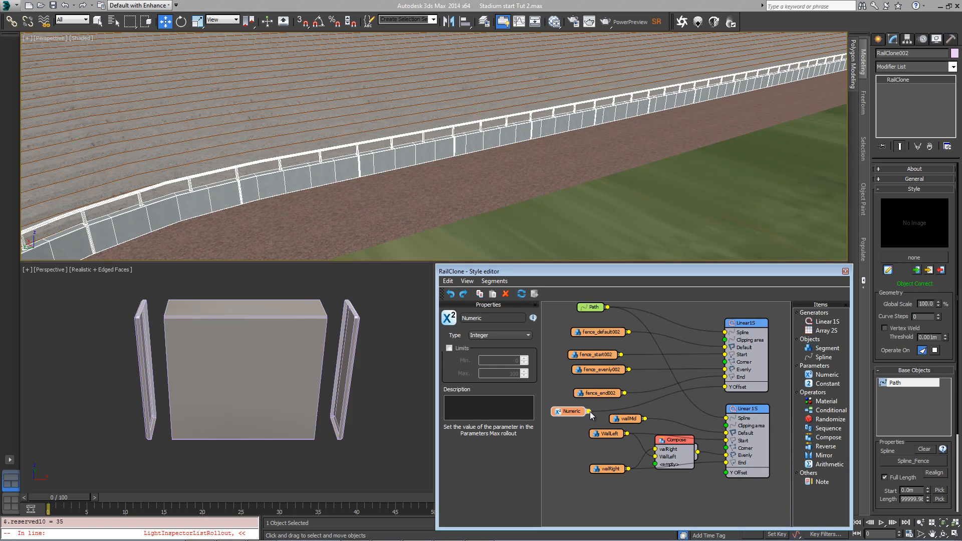
pyautogui.moveTo(564, 428)
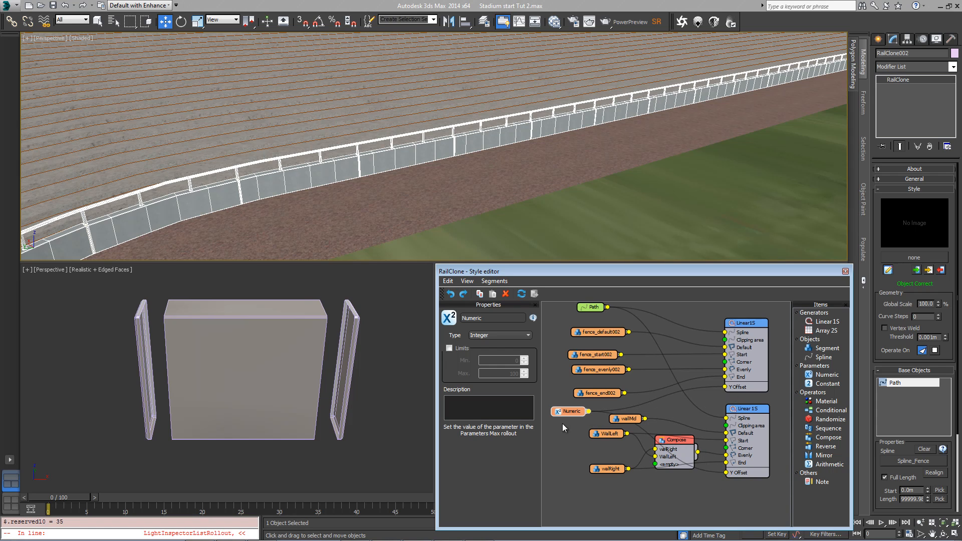
# - Change the Numeric node's Type from Integer to Scene Units
pyautogui.click(528, 335)
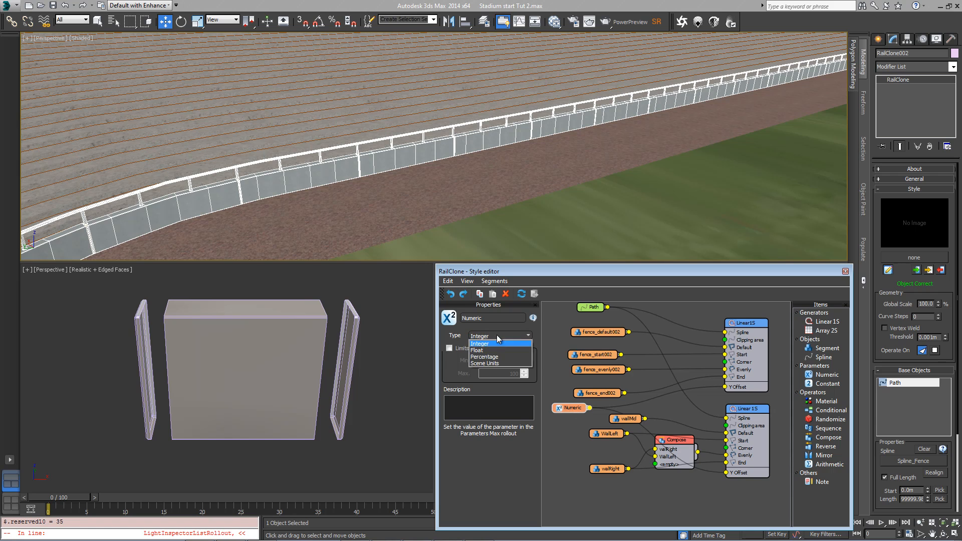
pyautogui.click(484, 363)
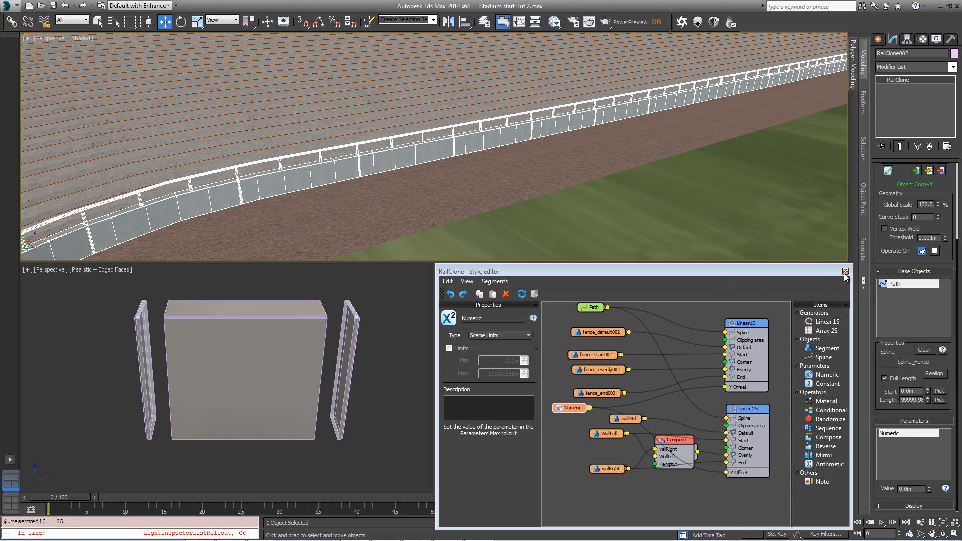
pyautogui.moveTo(852, 273)
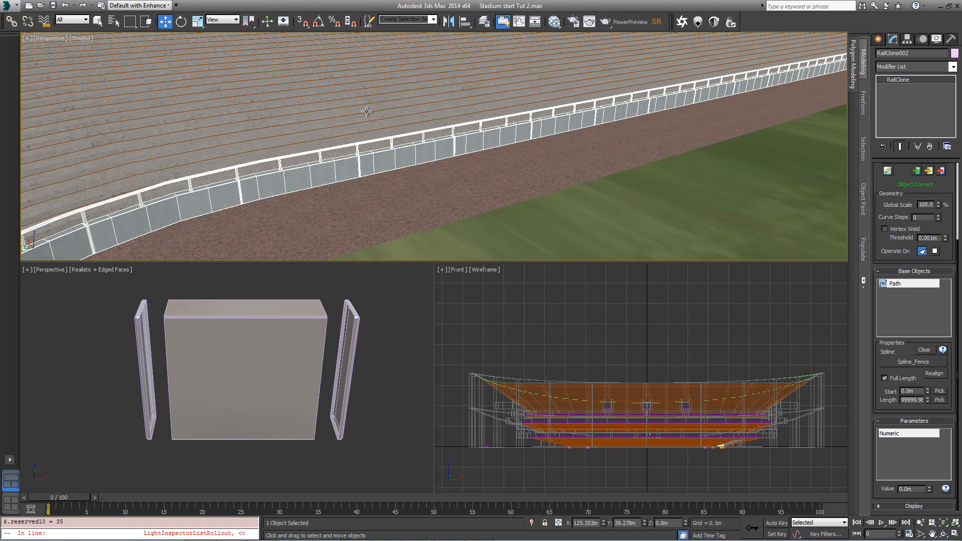
pyautogui.moveTo(449, 162)
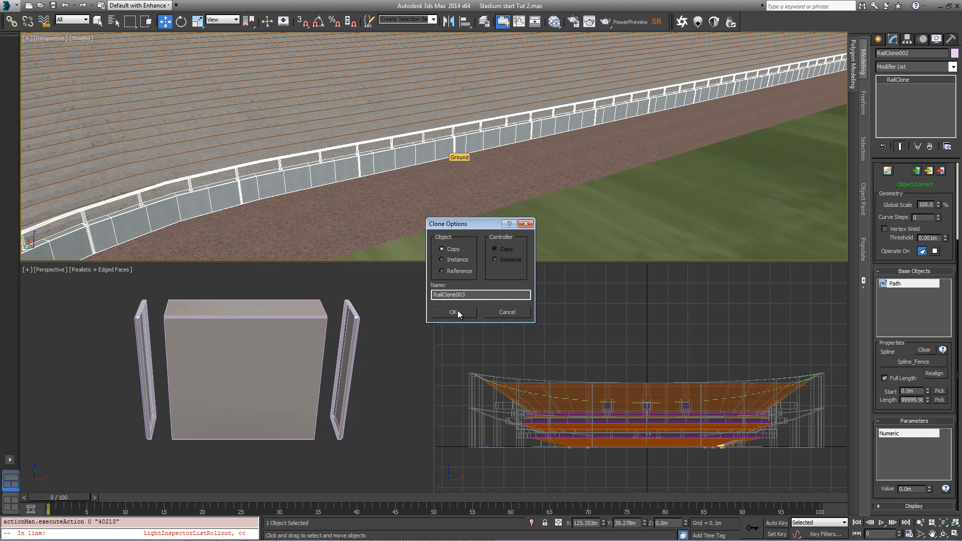
# - Confirm the RailClone003 clone and bring the upper seating tier into view
pyautogui.click(453, 313)
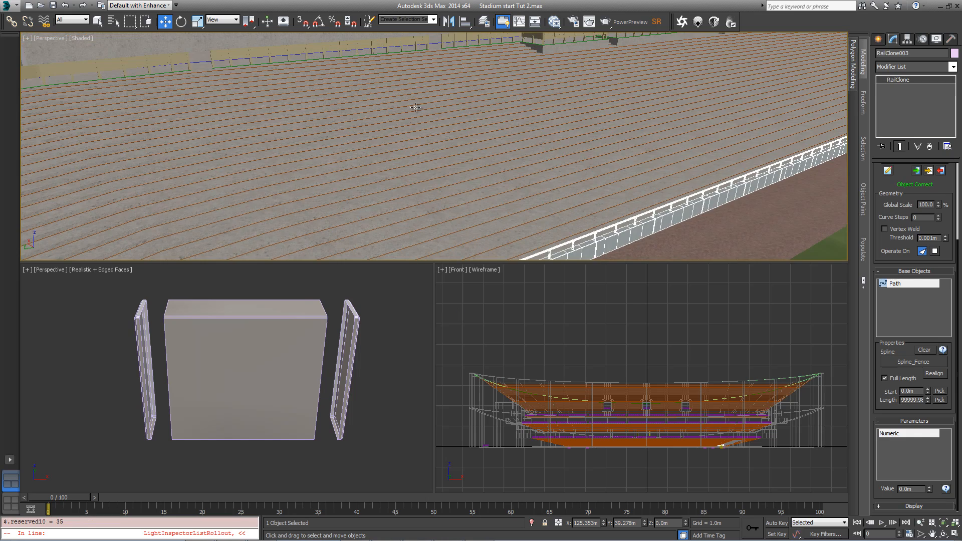
pyautogui.moveTo(415, 107); pyautogui.dragTo(532, 168)
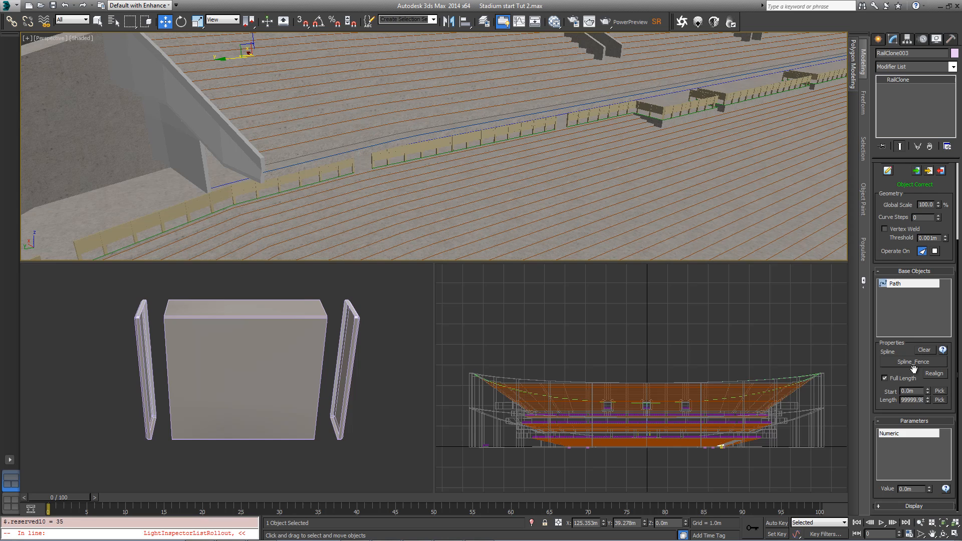
pyautogui.moveTo(892, 365)
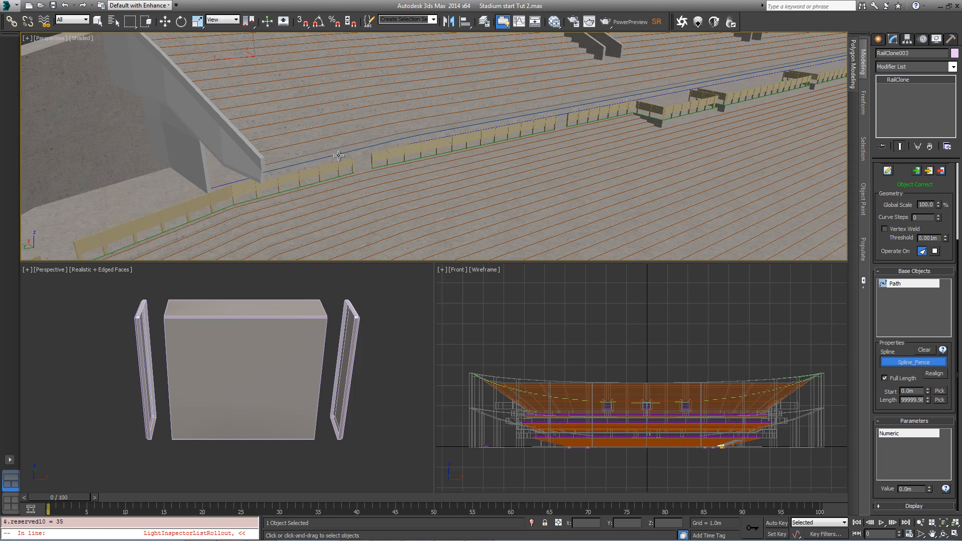
pyautogui.moveTo(341, 155)
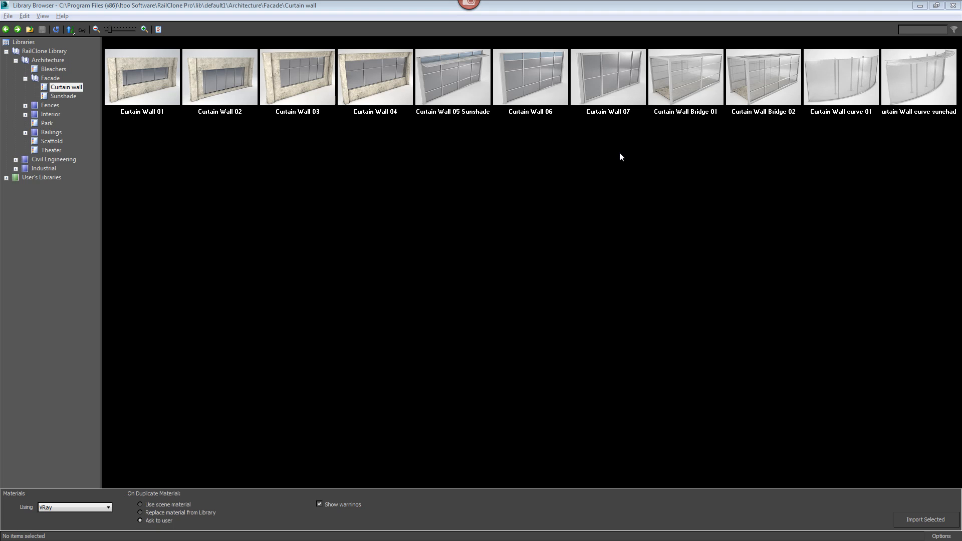
pyautogui.moveTo(598, 84)
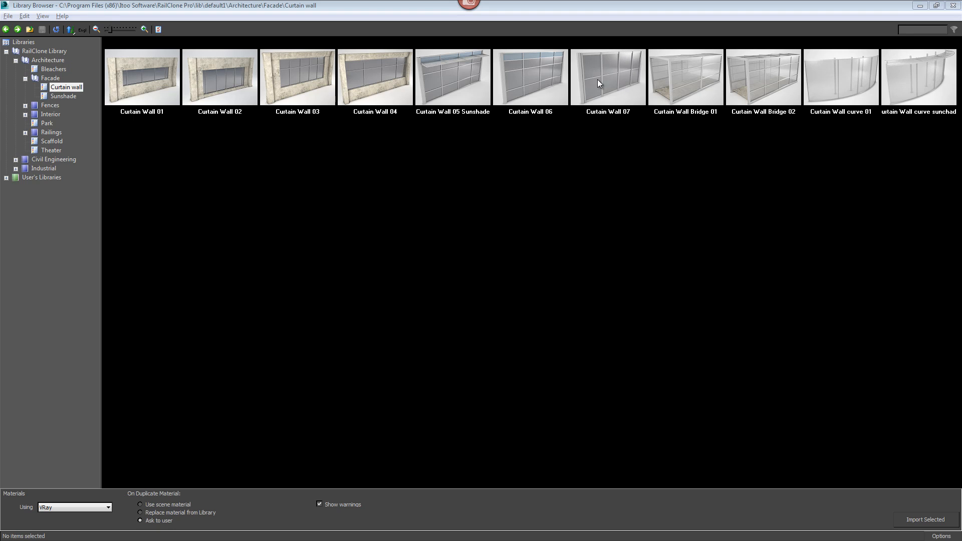
pyautogui.moveTo(617, 119)
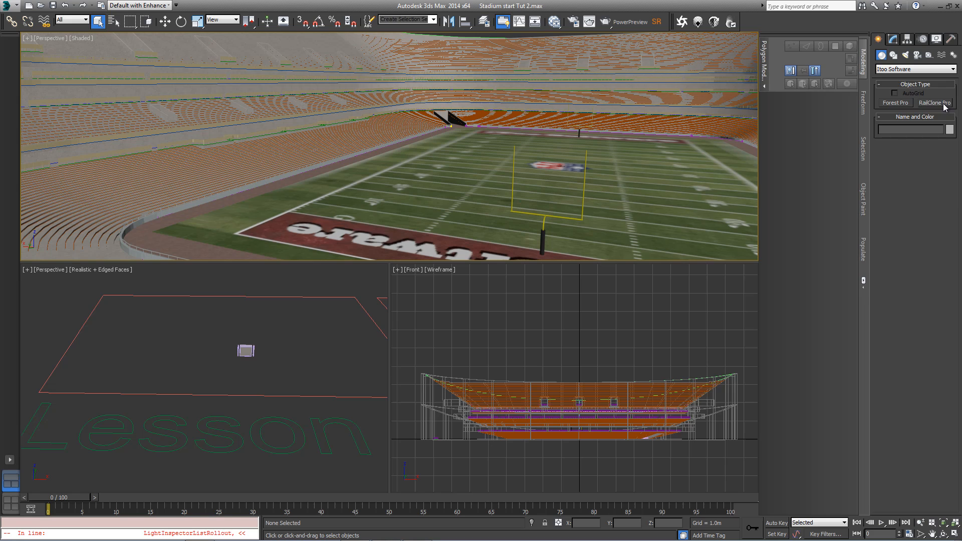
# - Create a new RailClone Pro object and browse its library to Facade > Curtain wall
pyautogui.click(935, 102)
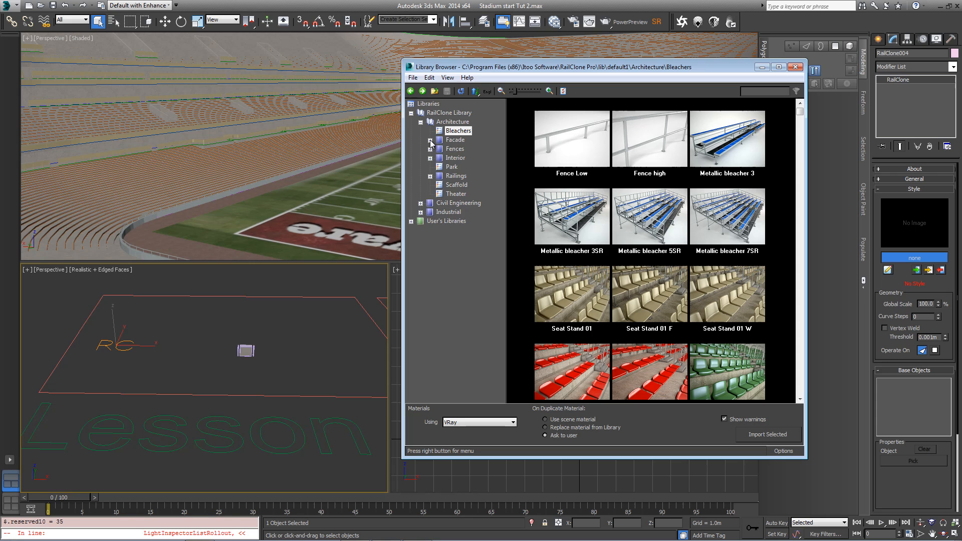
pyautogui.click(471, 148)
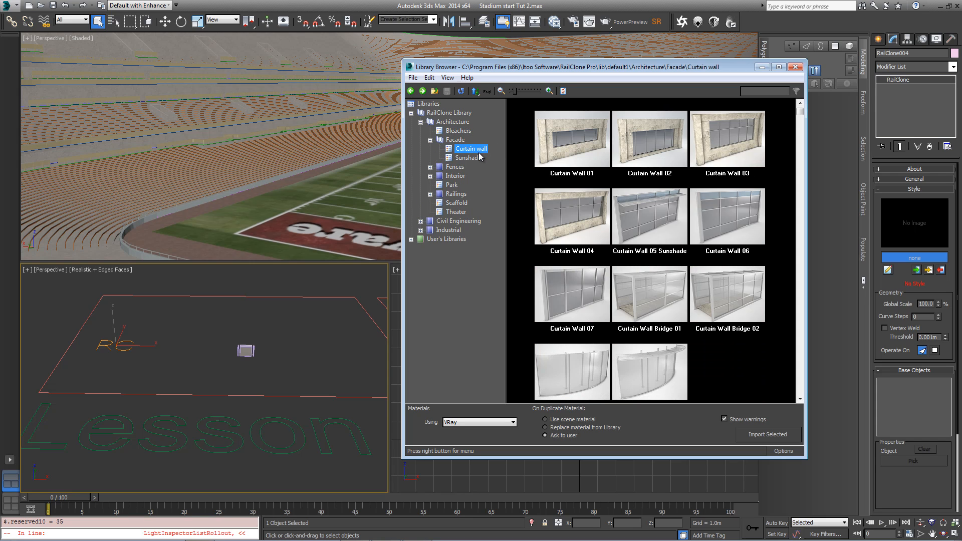
pyautogui.moveTo(570, 292)
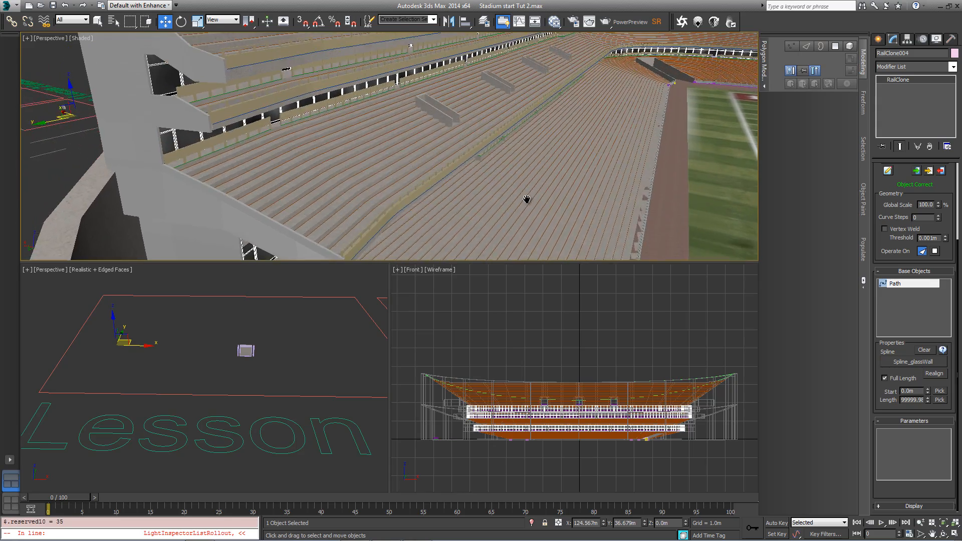
# - Orbit the perspective view to the glass wall under the stands
pyautogui.moveTo(526, 199); pyautogui.dragTo(630, 176)
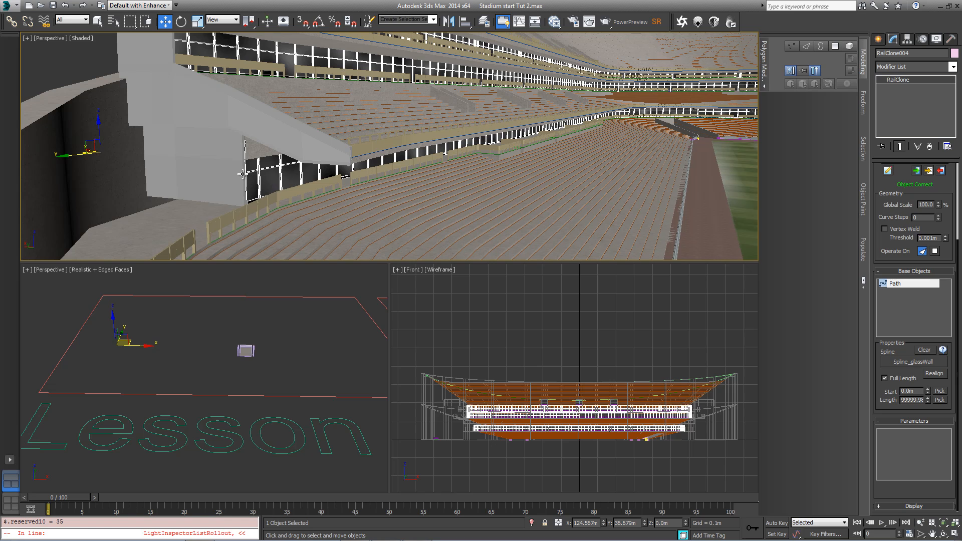
pyautogui.moveTo(289, 182)
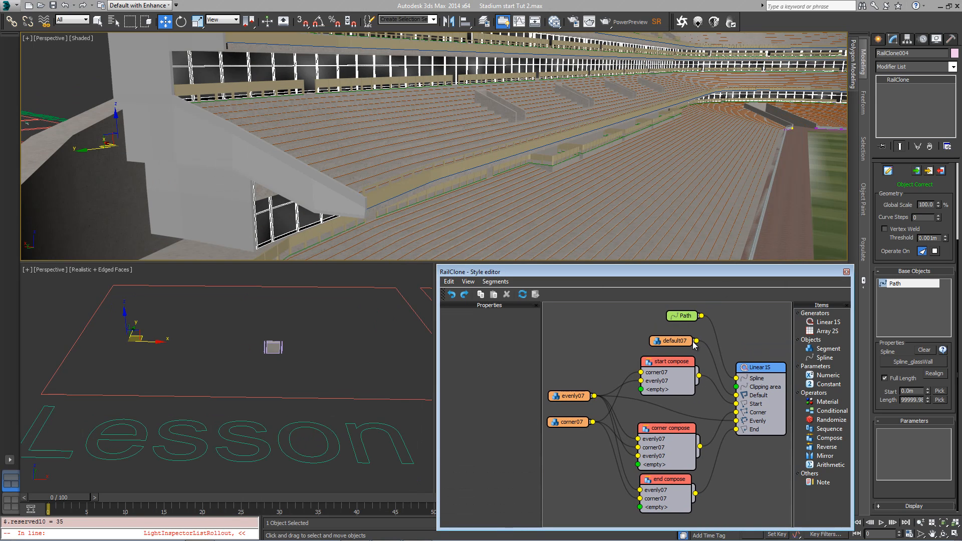
# - Extract the default07 segment as a scene object
pyautogui.click(670, 341)
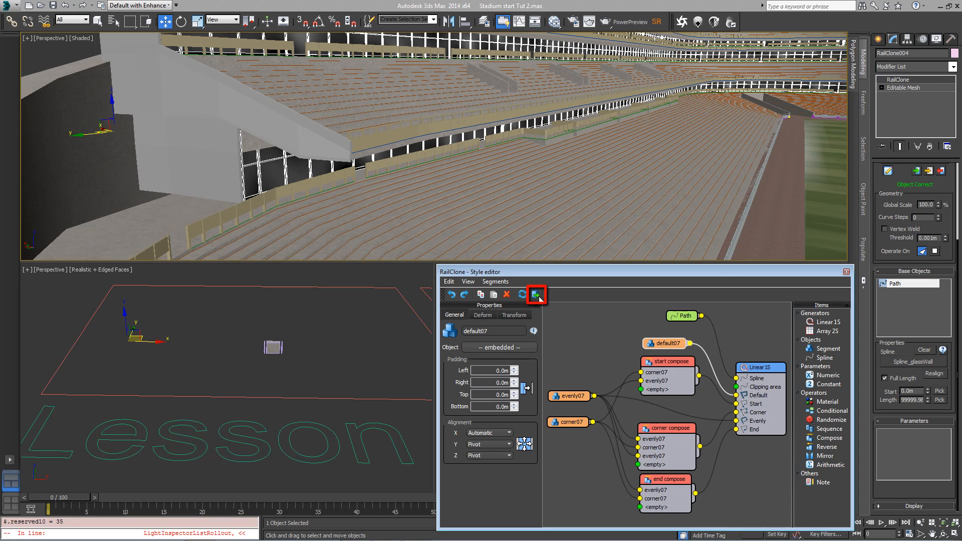
pyautogui.moveTo(536, 295)
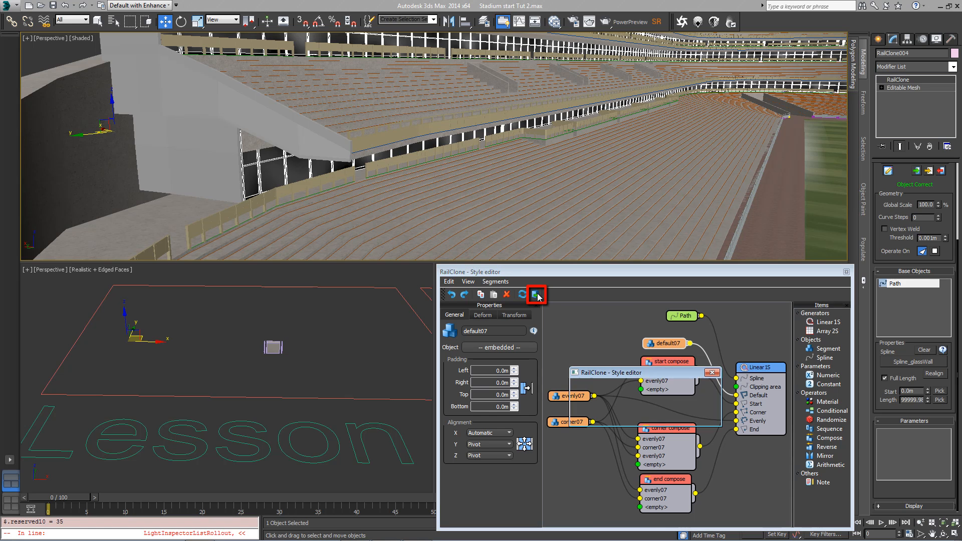
pyautogui.click(535, 295)
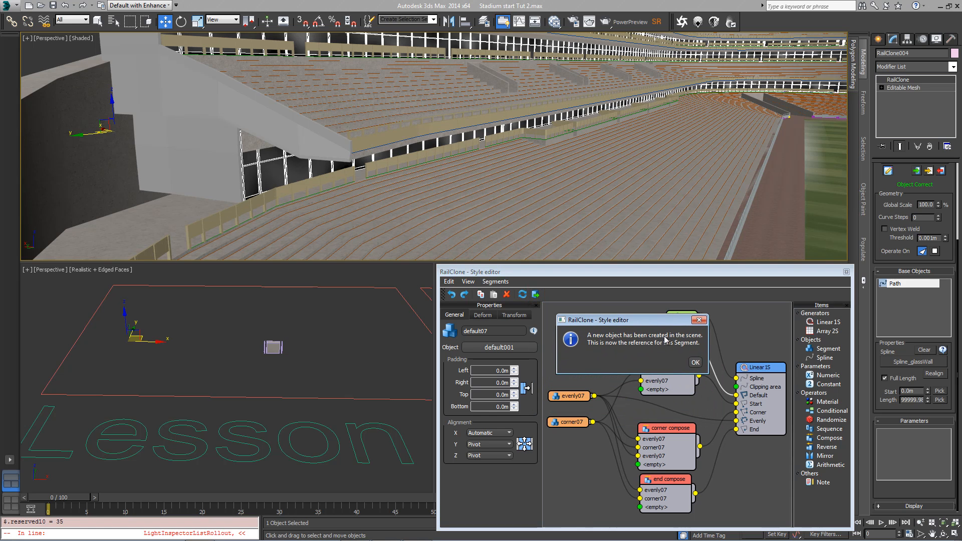
pyautogui.click(695, 362)
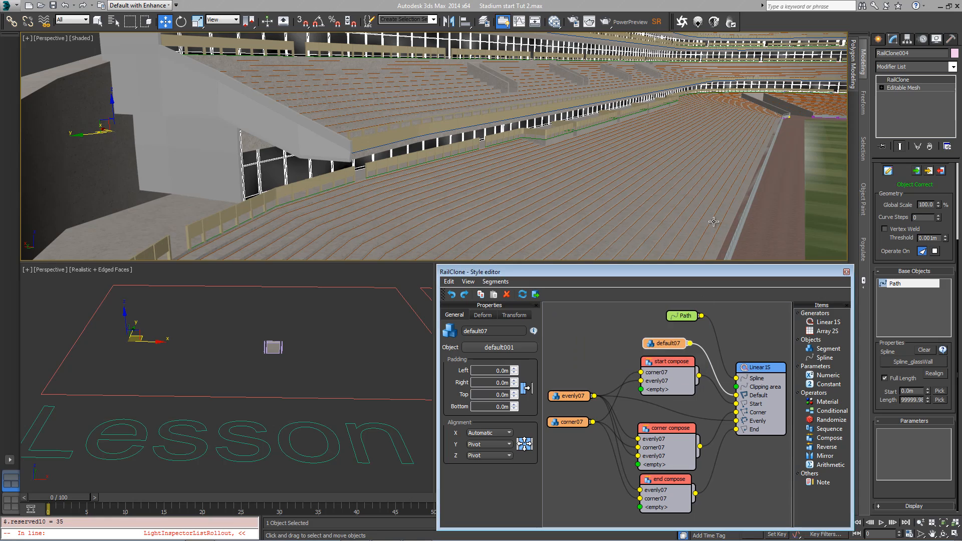
pyautogui.moveTo(713, 189)
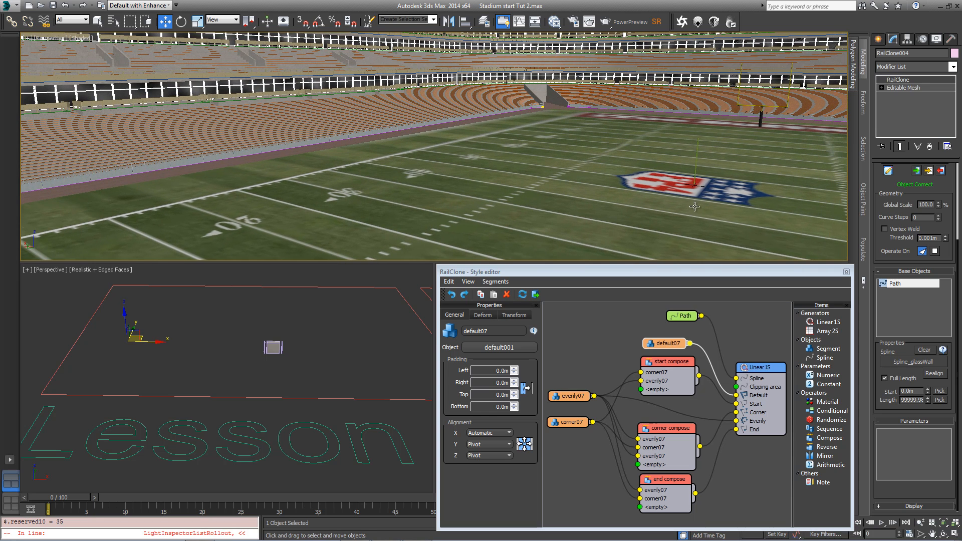
pyautogui.moveTo(700, 176)
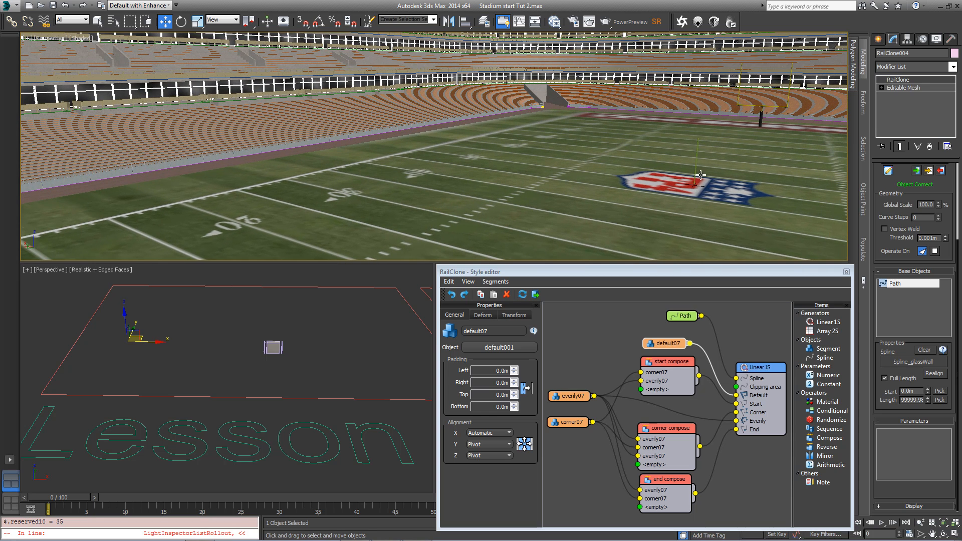
# - Extract the evenly07 and corner07 segments as scene objects
pyautogui.click(570, 393)
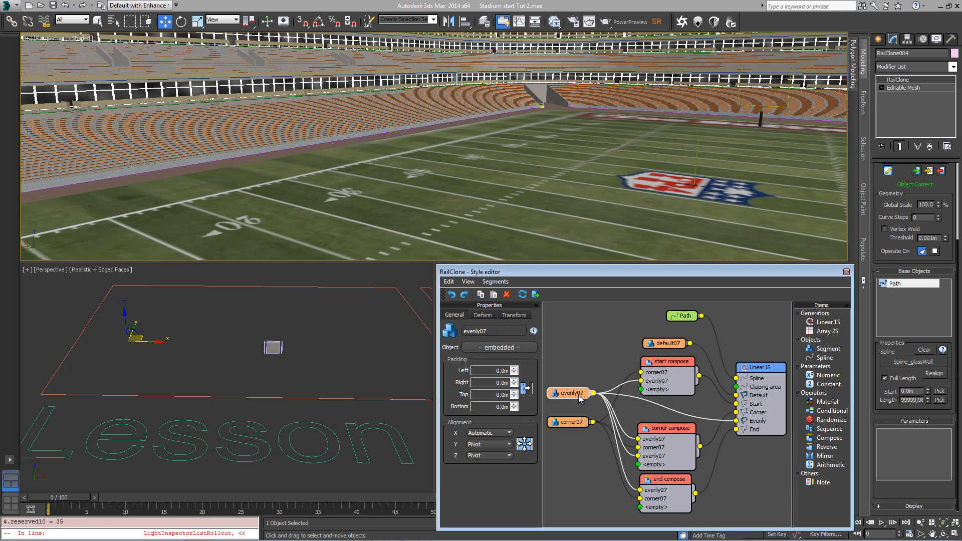
pyautogui.click(499, 347)
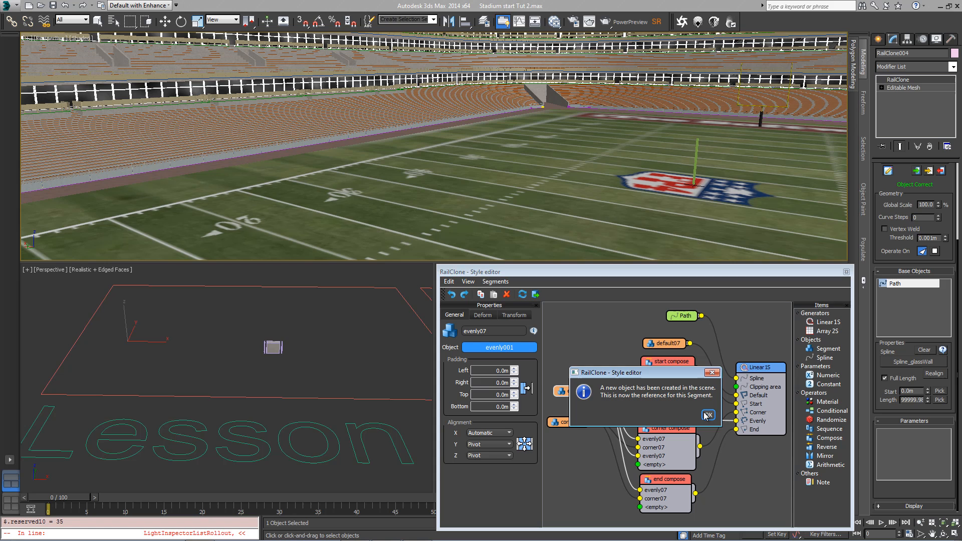
pyautogui.click(707, 415)
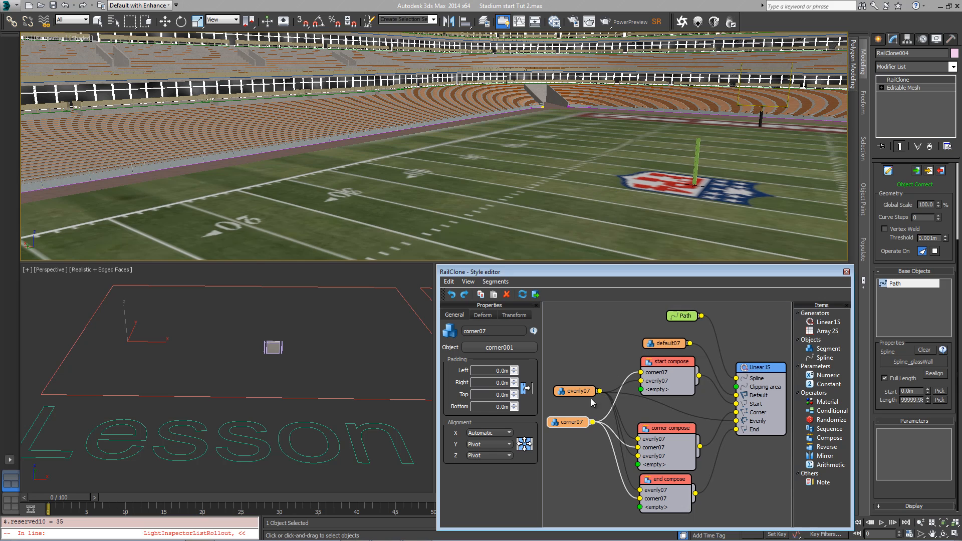
pyautogui.click(499, 347)
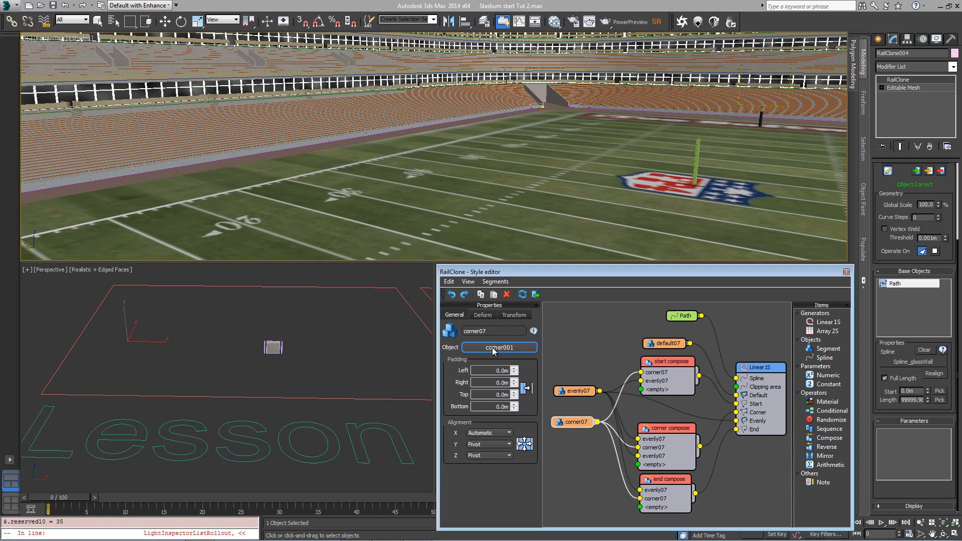
pyautogui.click(574, 422)
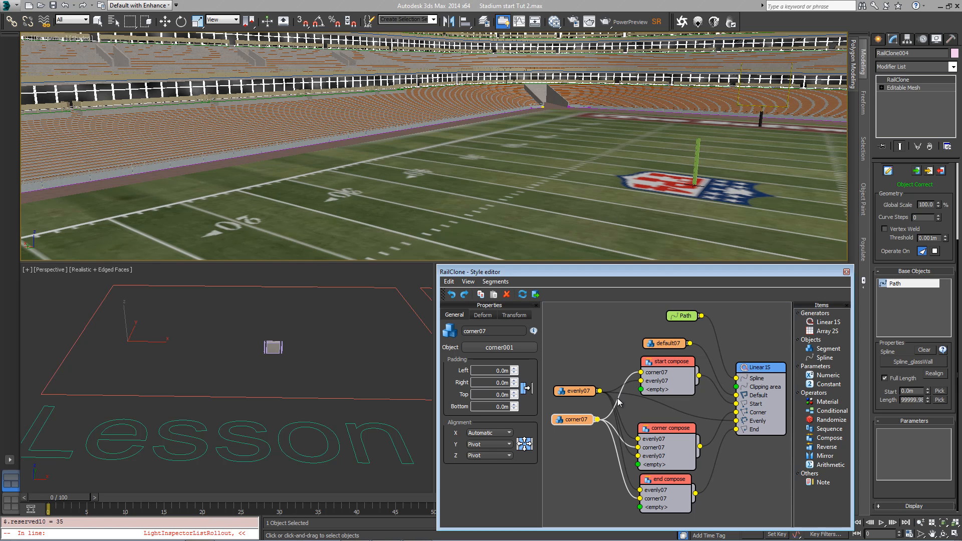
pyautogui.moveTo(562, 400)
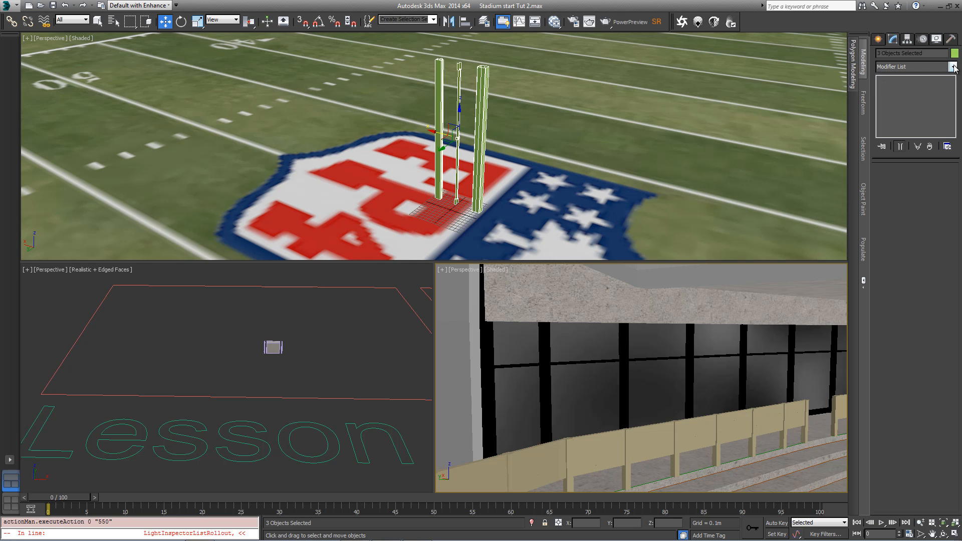
# - Add an Edit Poly modifier to the three selected segment objects
pyautogui.click(940, 67)
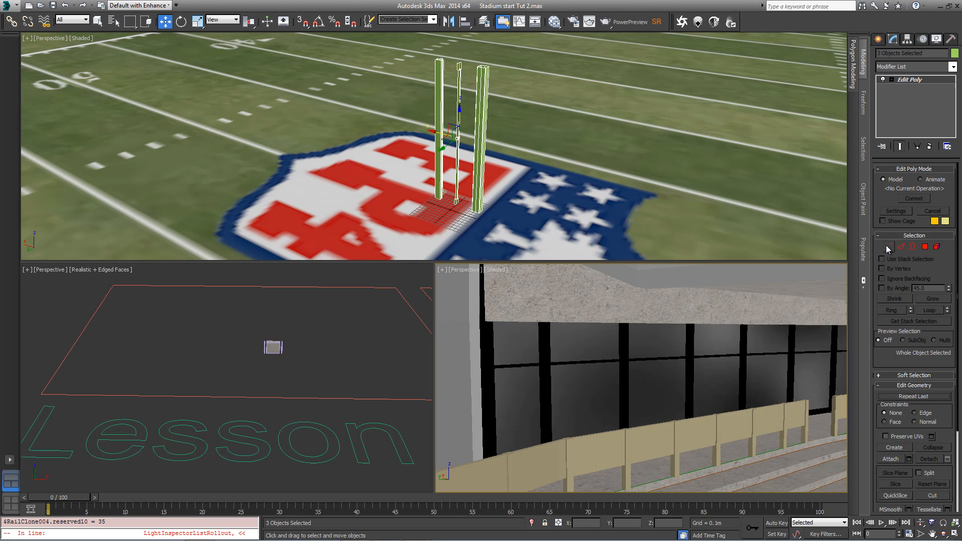
pyautogui.click(890, 247)
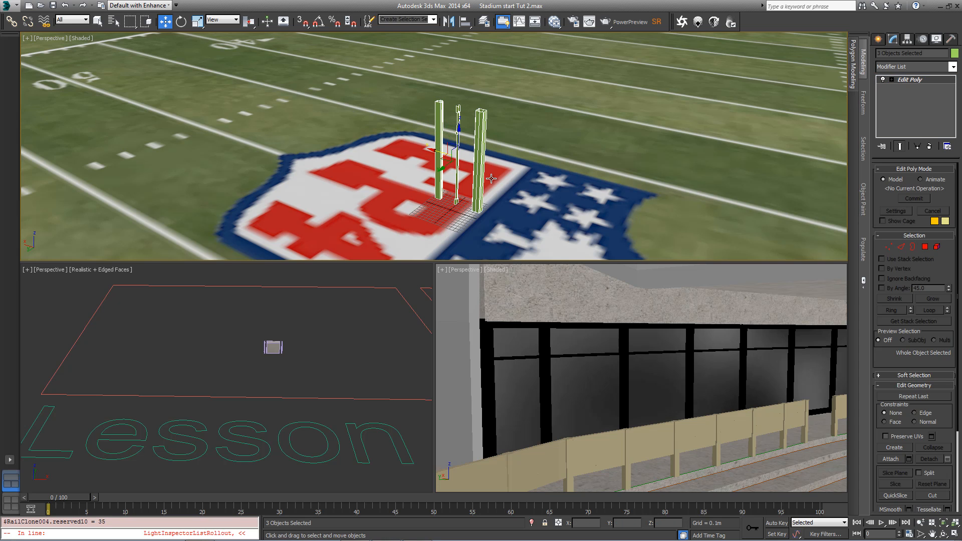
pyautogui.moveTo(471, 89)
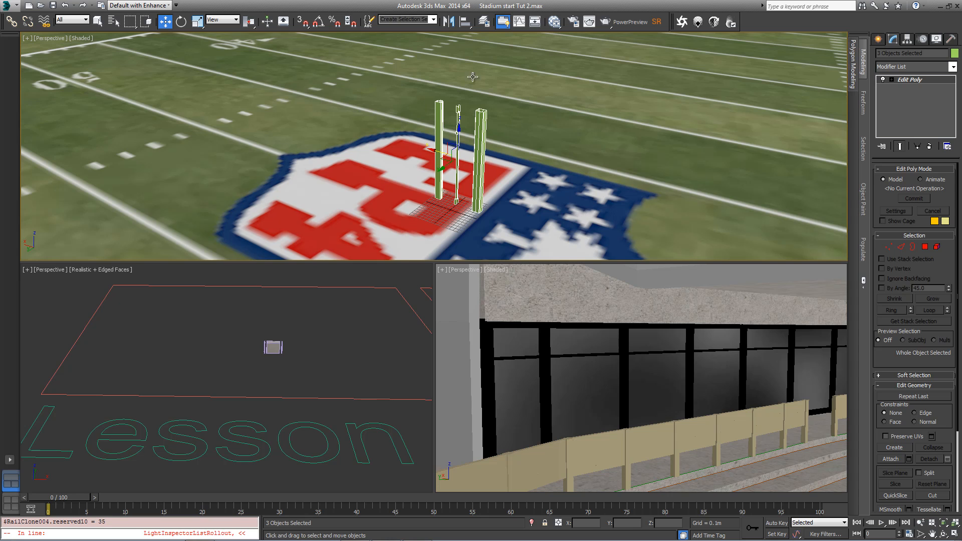
pyautogui.moveTo(433, 214)
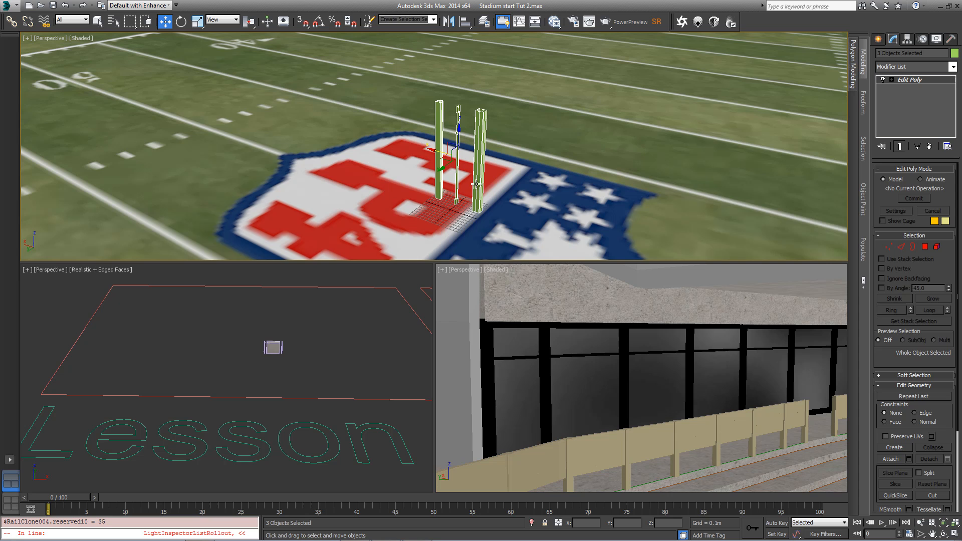
pyautogui.moveTo(495, 388)
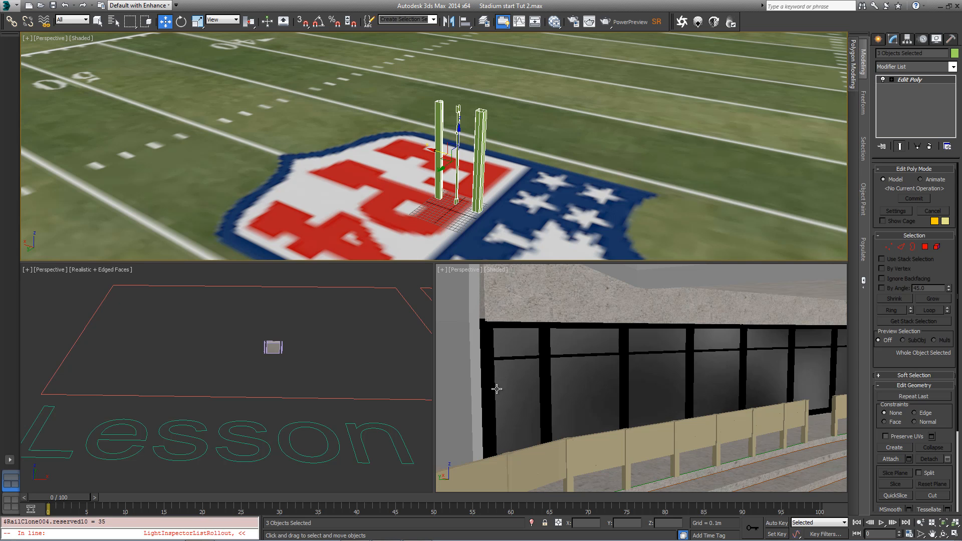
pyautogui.moveTo(510, 270)
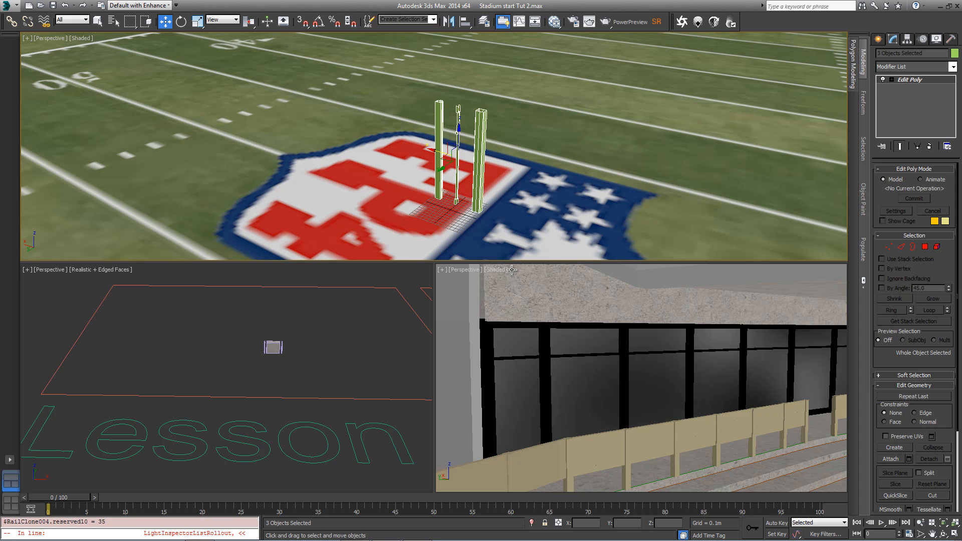